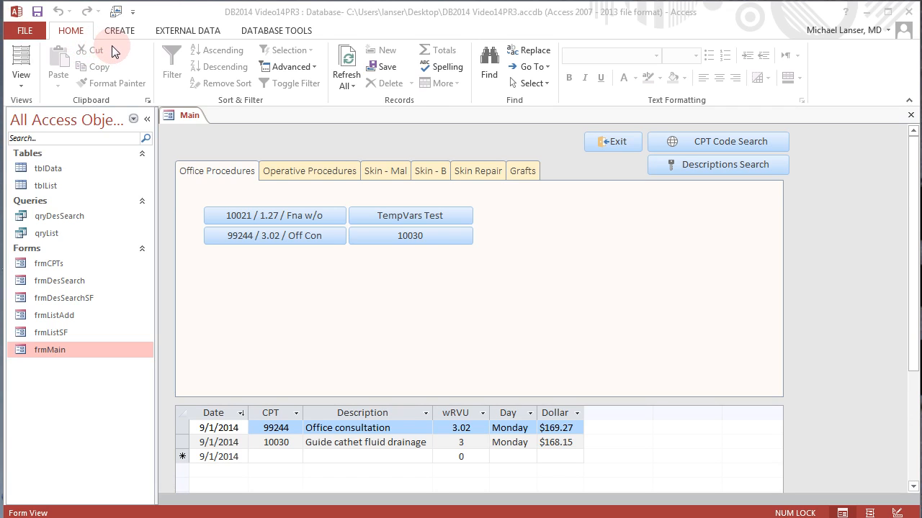
mouse_move(294, 162)
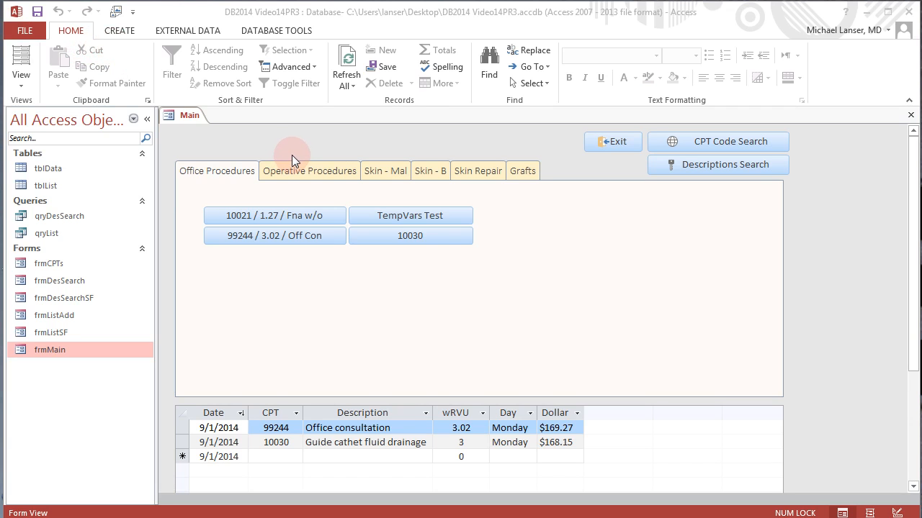
mouse_move(293, 149)
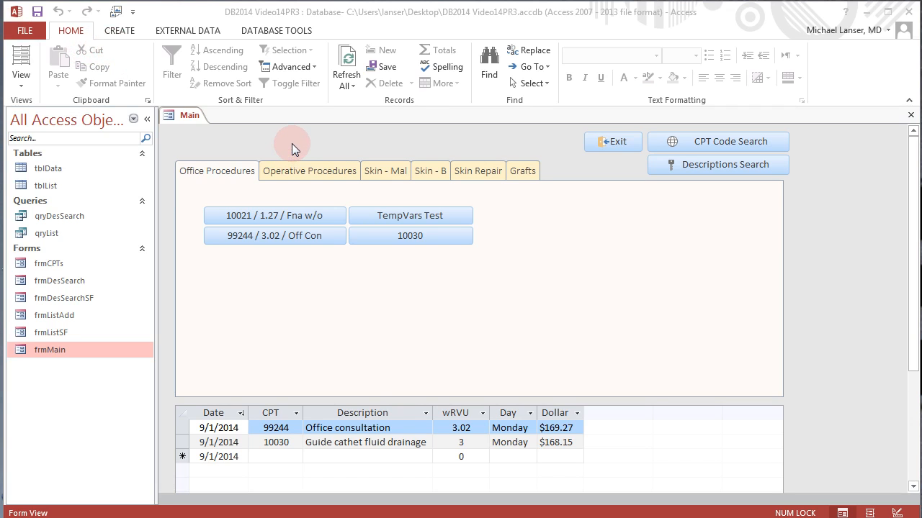
mouse_move(314, 153)
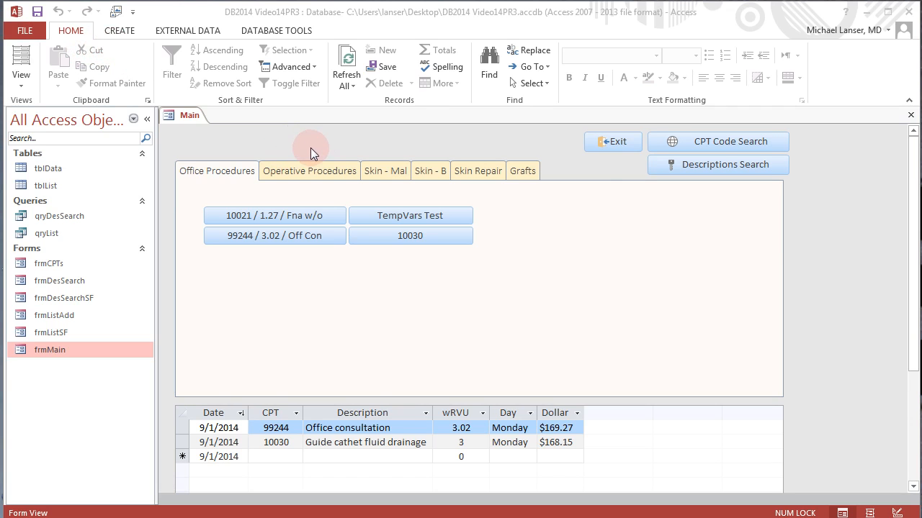
mouse_move(362, 157)
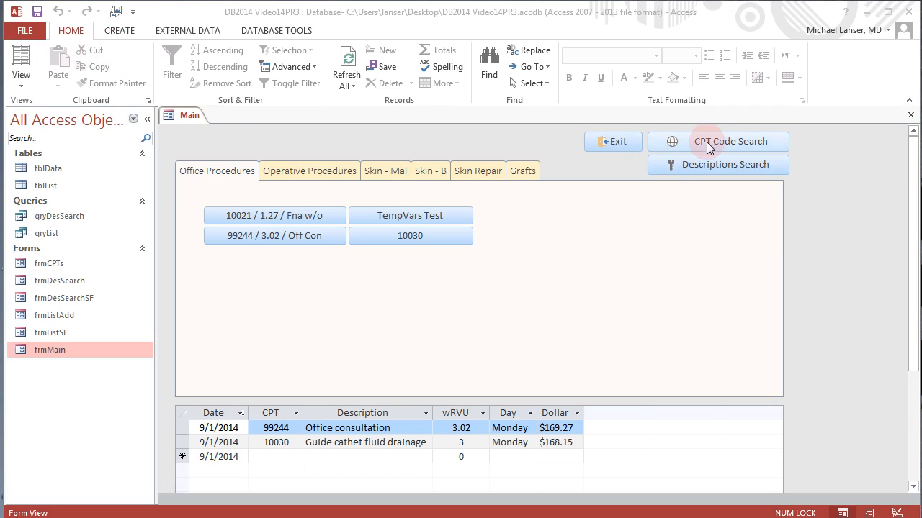
Step: Open the Search CPT popup from the main form and bring up its view options
click(734, 141)
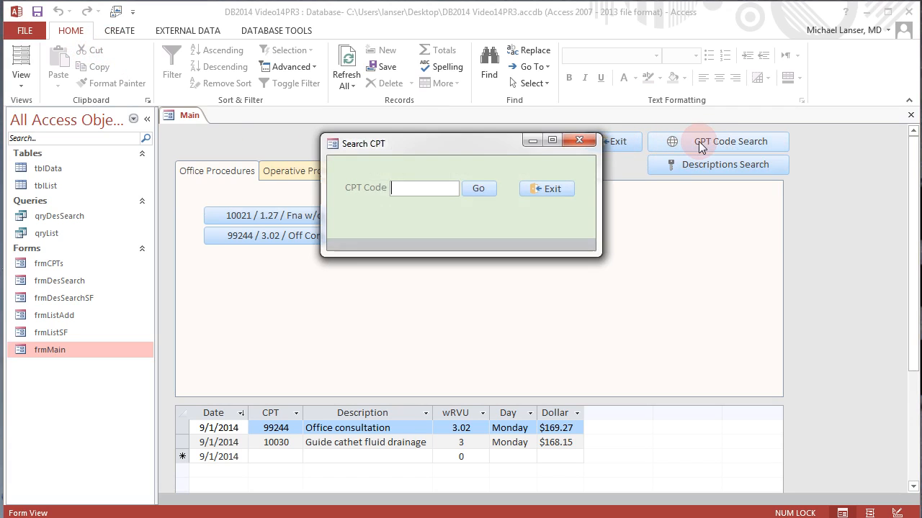
mouse_move(337, 248)
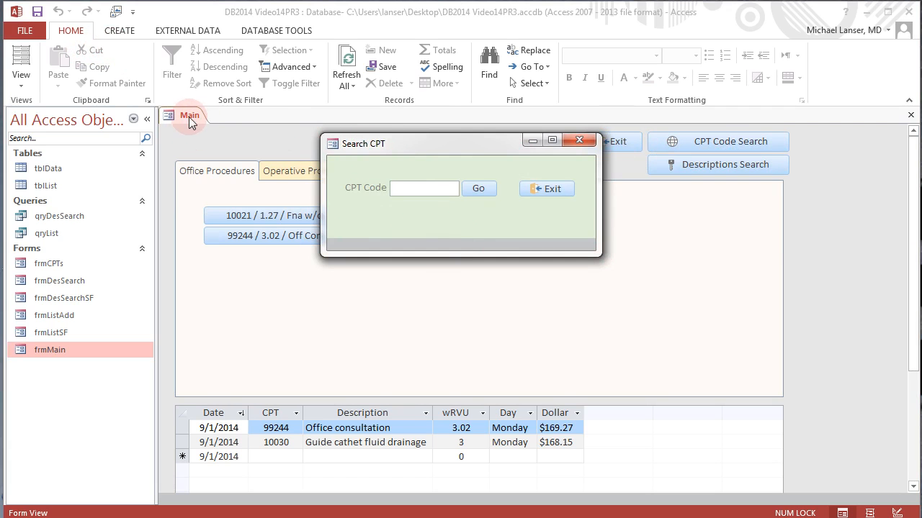
right_click(332, 144)
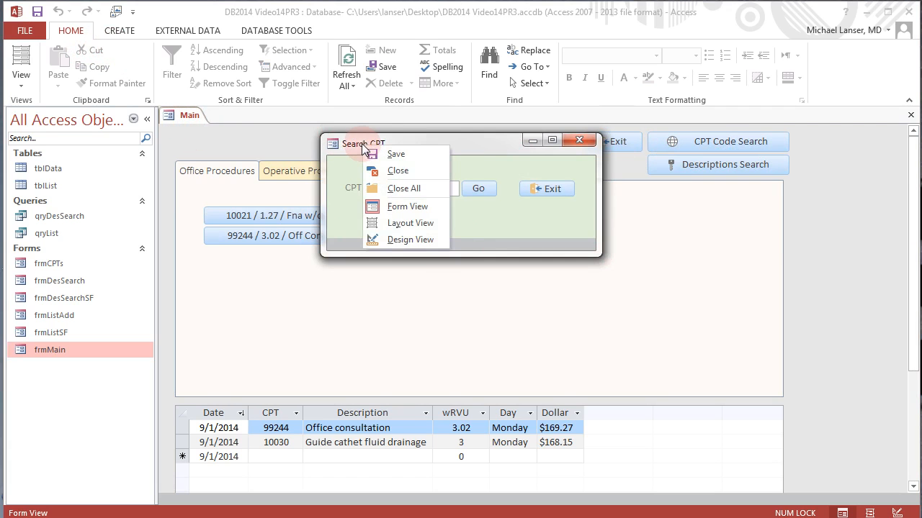
mouse_move(407, 207)
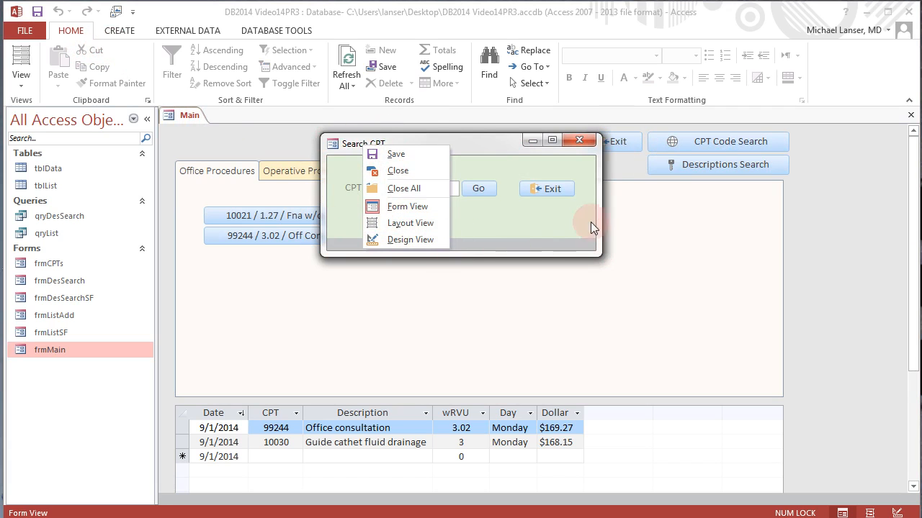
mouse_move(435, 214)
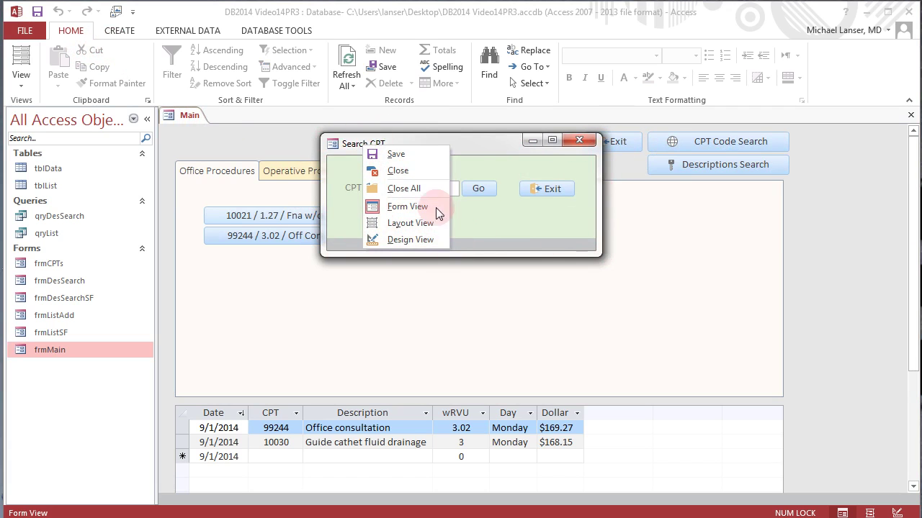
mouse_move(403, 223)
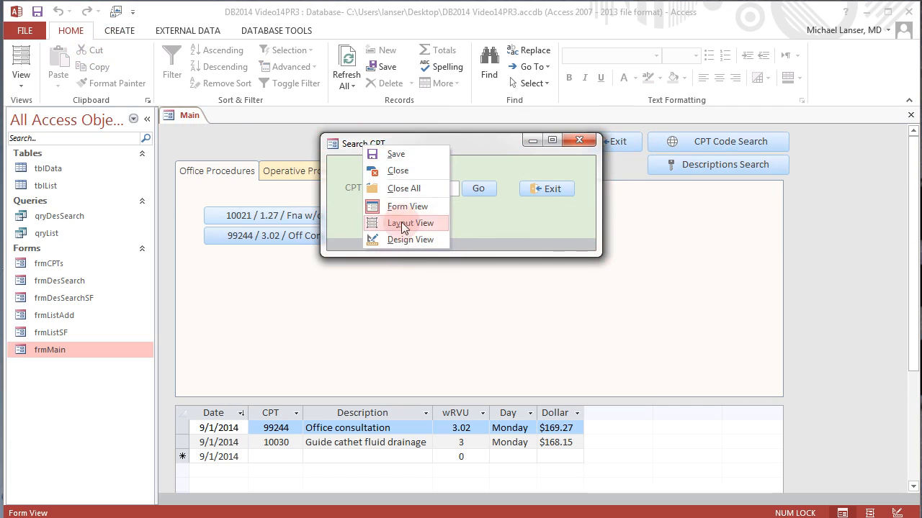
mouse_move(429, 229)
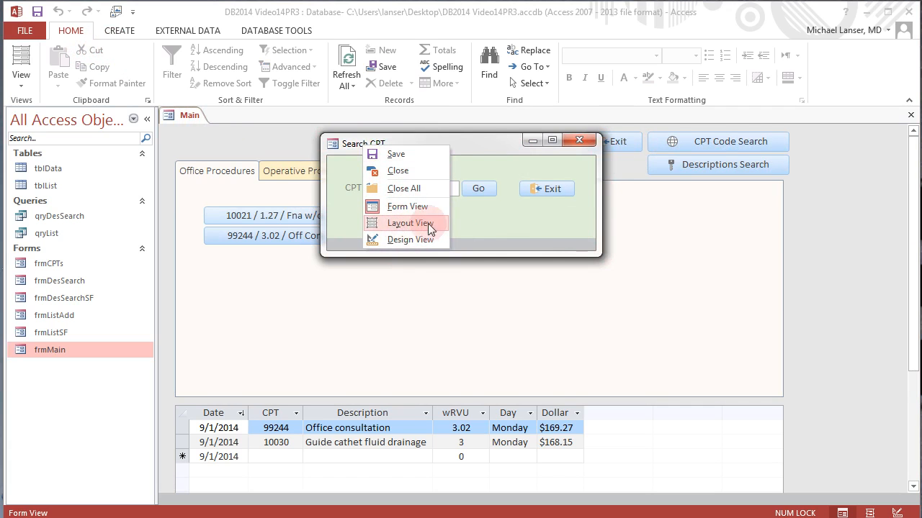
mouse_move(409, 251)
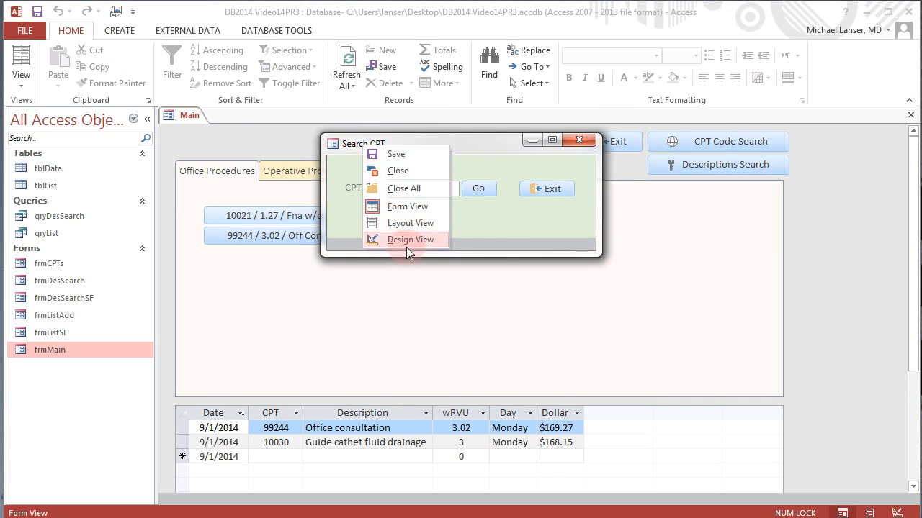
Step: Switch Search CPT to Layout View, move the Property Sheet aside, and select the Exit button
click(406, 239)
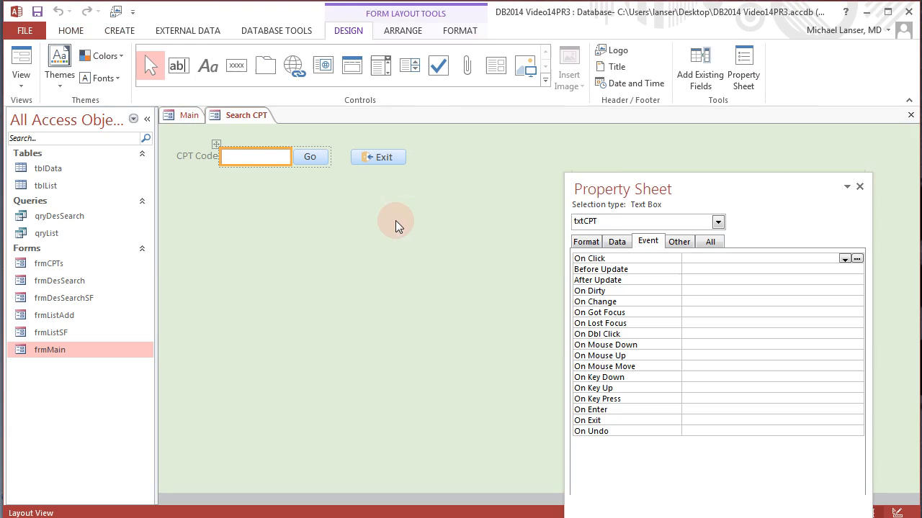
mouse_move(642, 189)
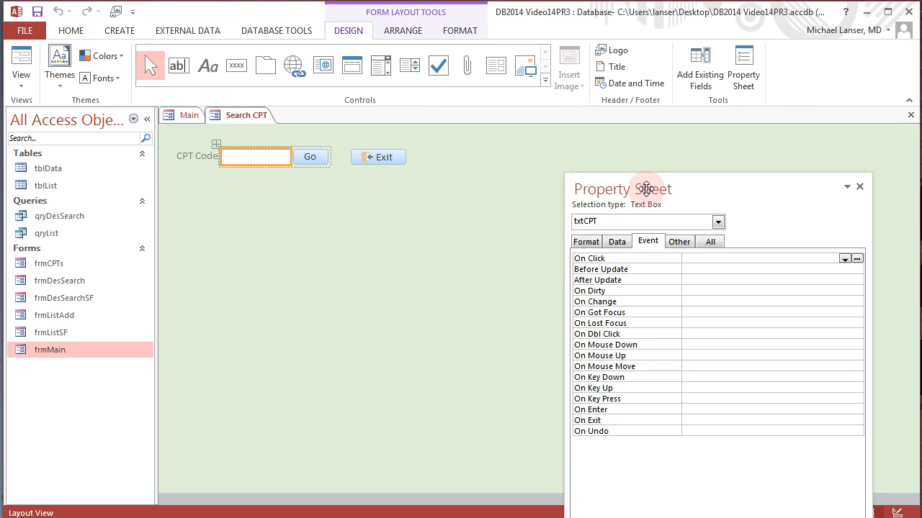
drag(645, 188, 524, 179)
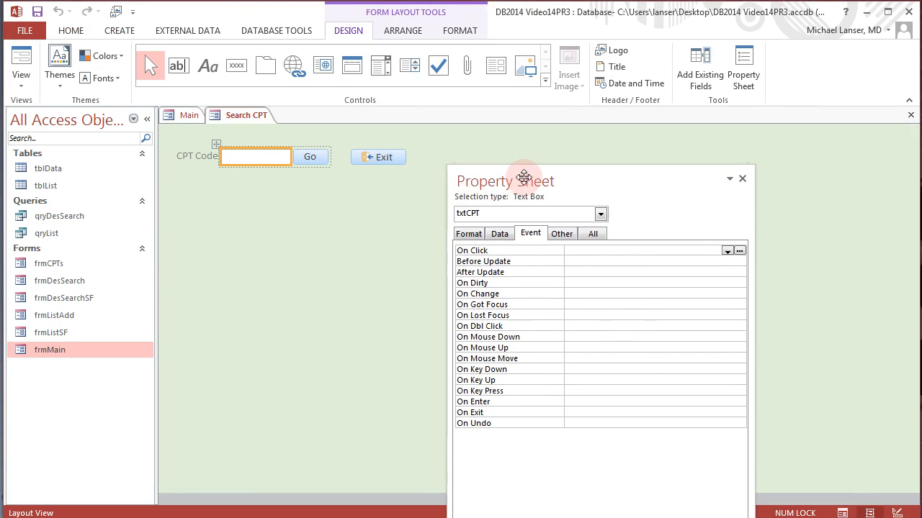
drag(524, 179, 512, 141)
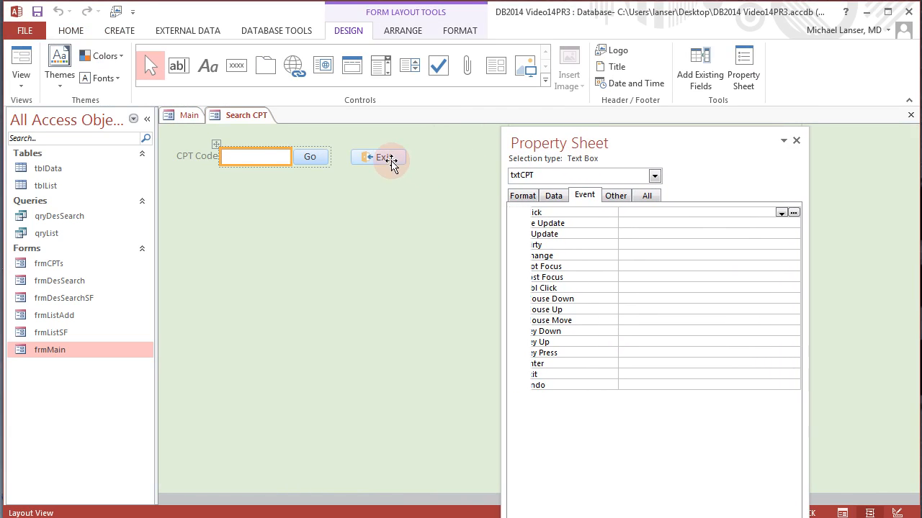
click(378, 157)
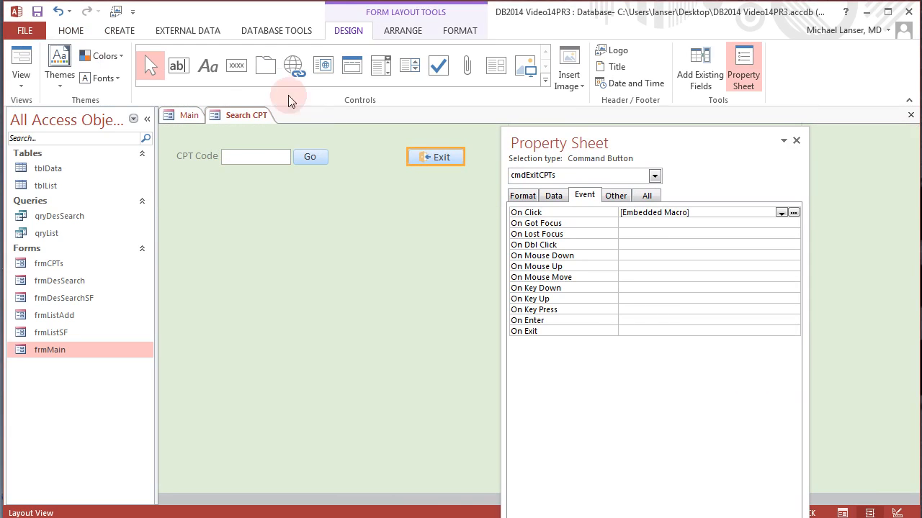
mouse_move(363, 164)
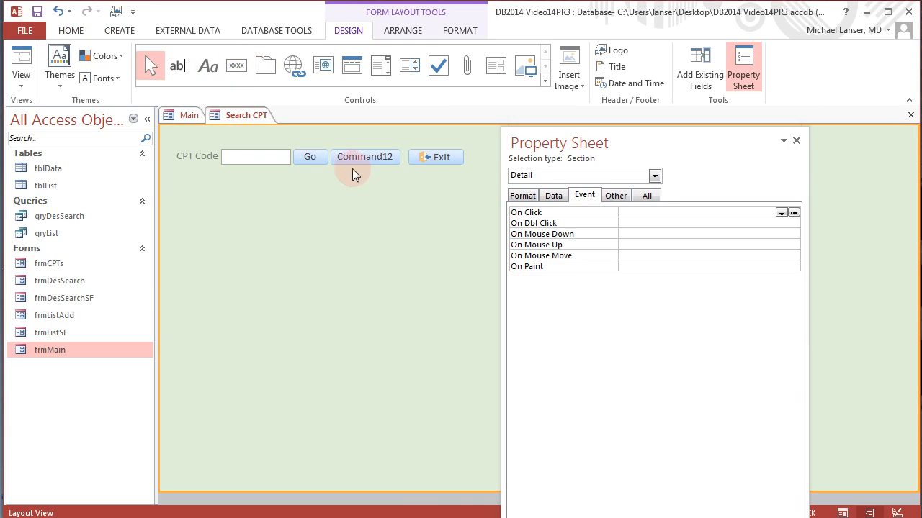
Step: Caption the new Command12 button 'Post to List'
click(364, 155)
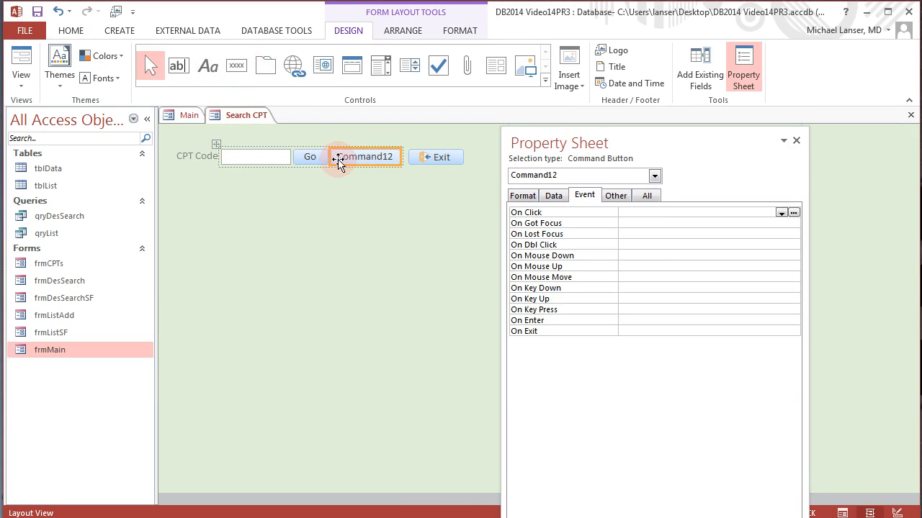
click(521, 196)
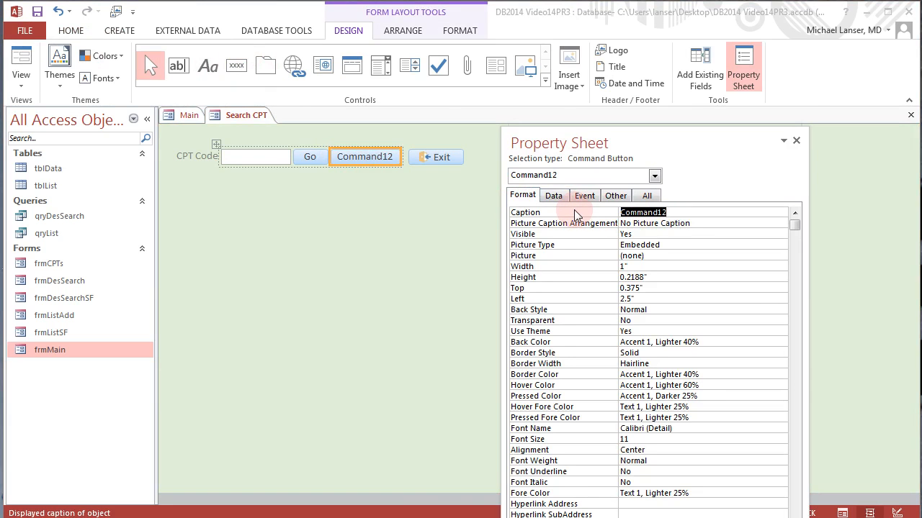
text(P)
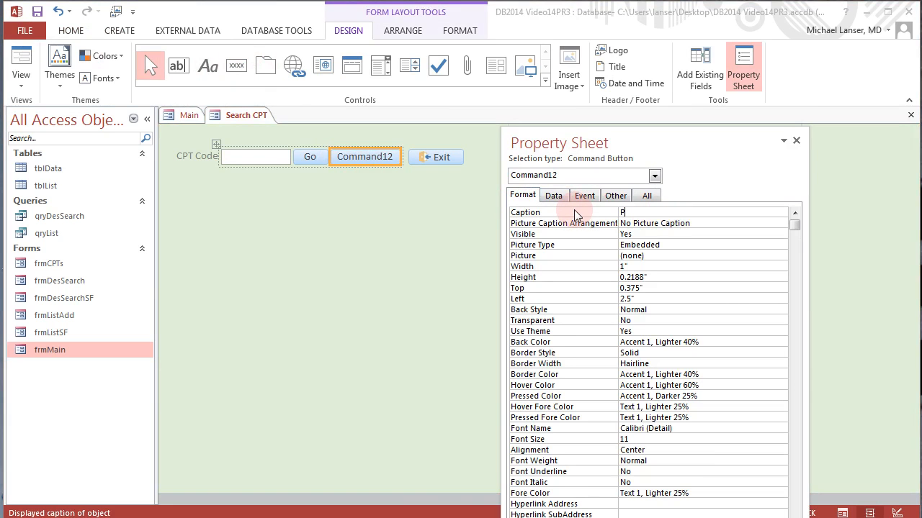
text(ost to List)
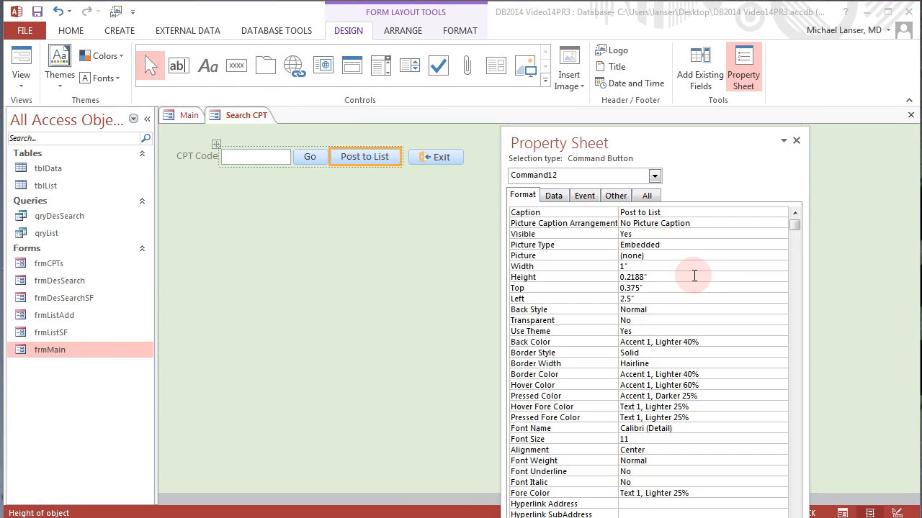
click(366, 157)
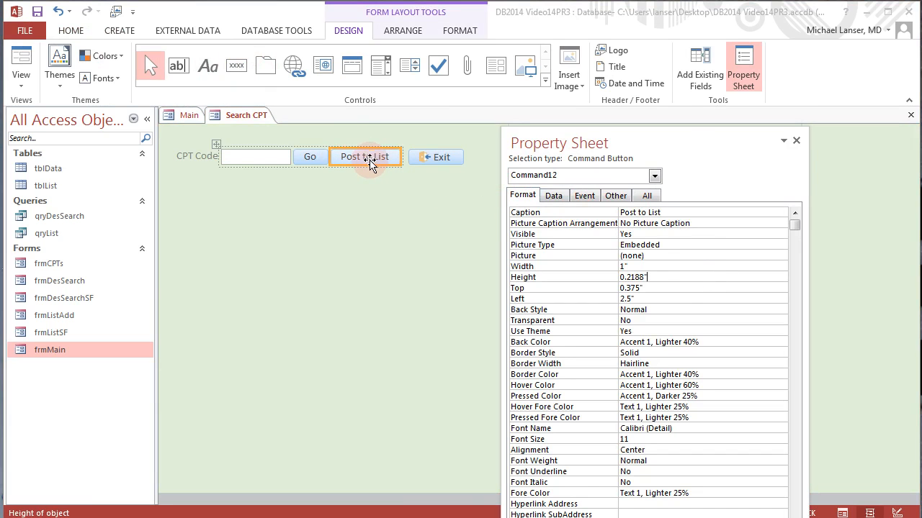
mouse_move(338, 164)
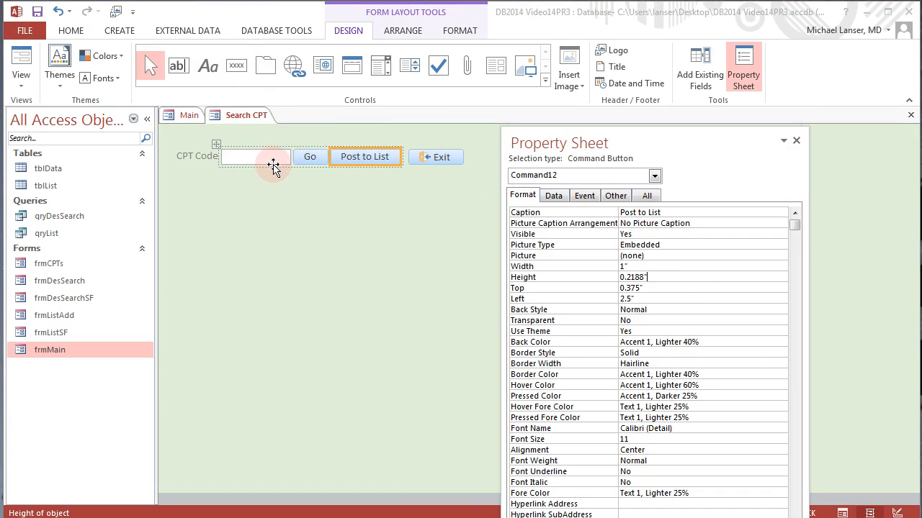
mouse_move(273, 159)
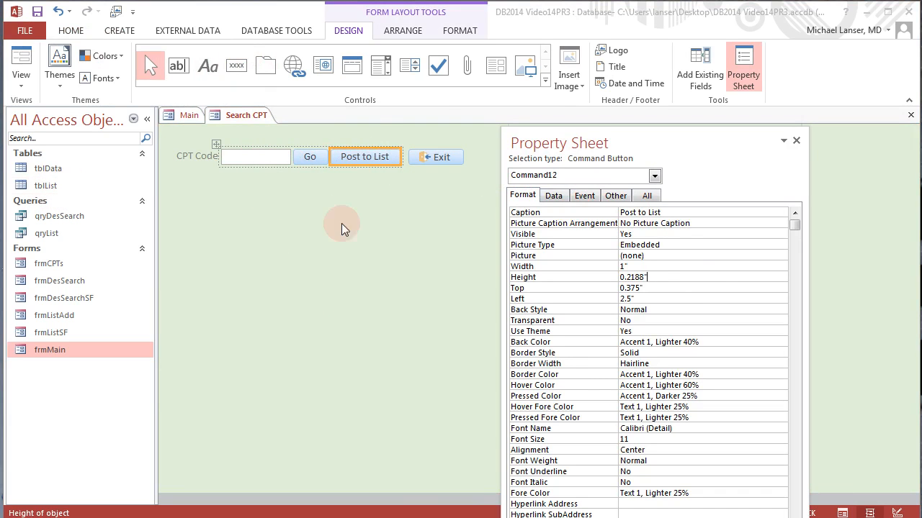
mouse_move(310, 248)
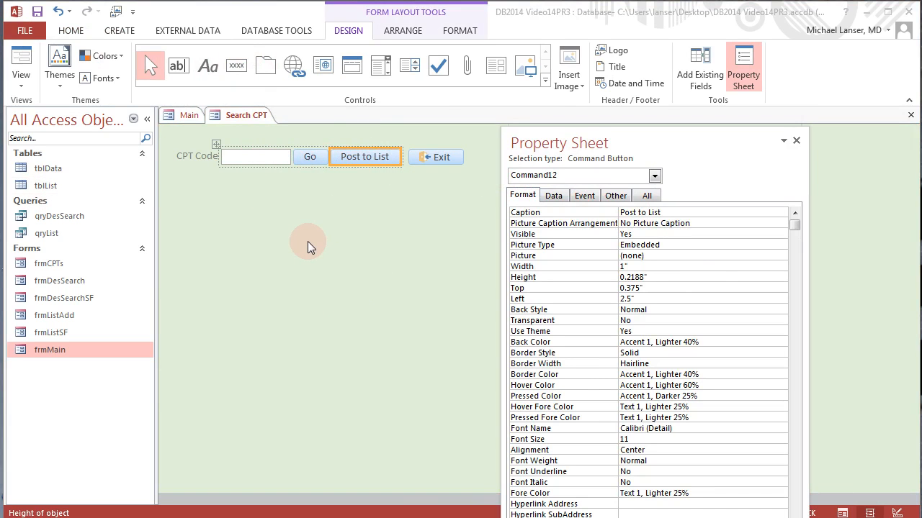
mouse_move(318, 237)
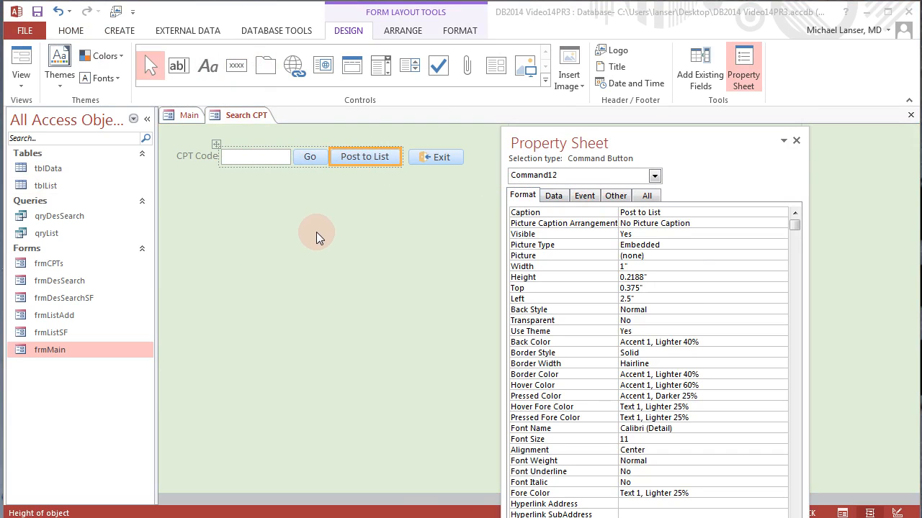
mouse_move(322, 236)
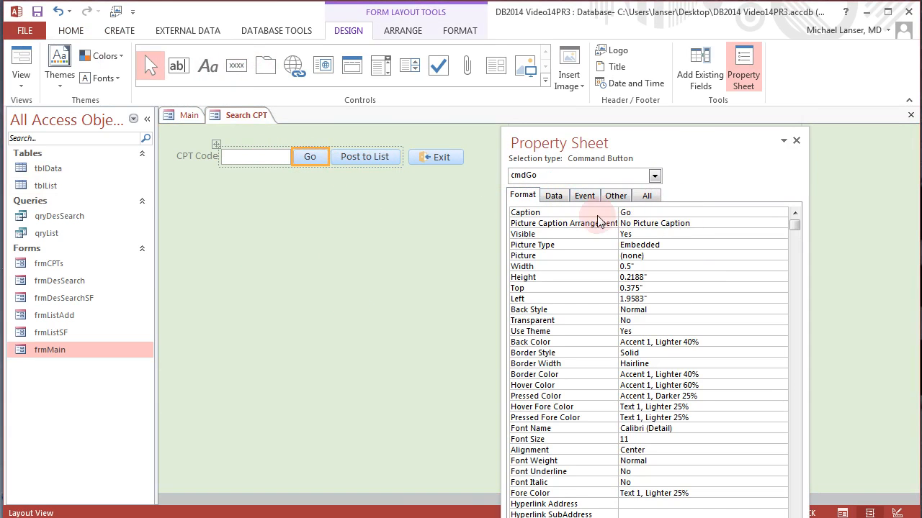
Step: Show the Go button's Event properties and its On Click embedded macro
click(584, 195)
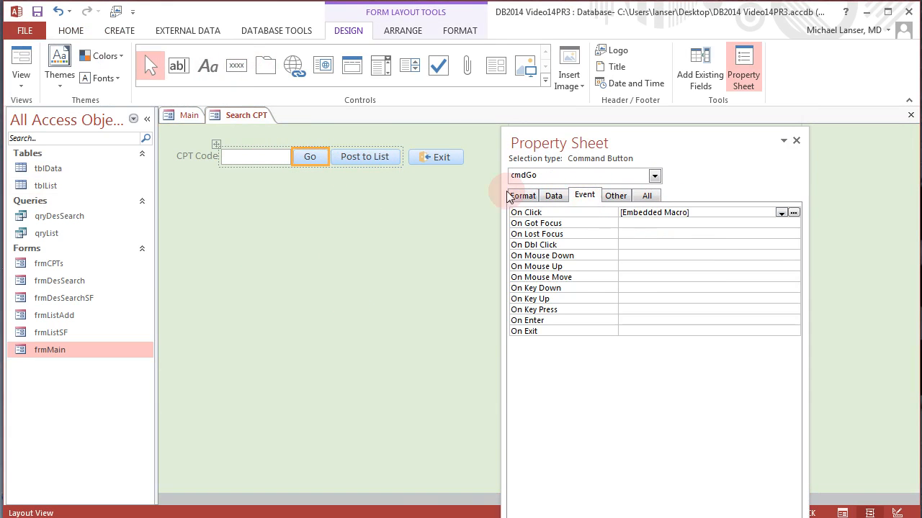
click(309, 156)
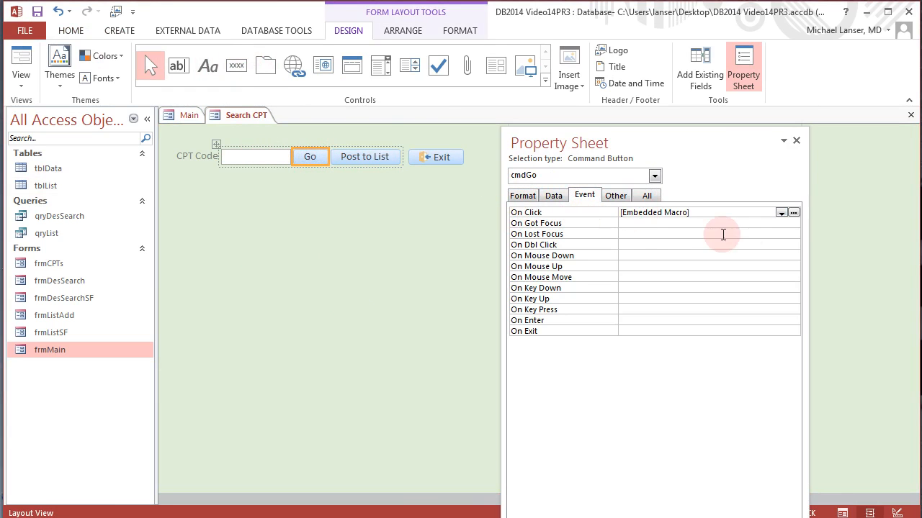
click(792, 213)
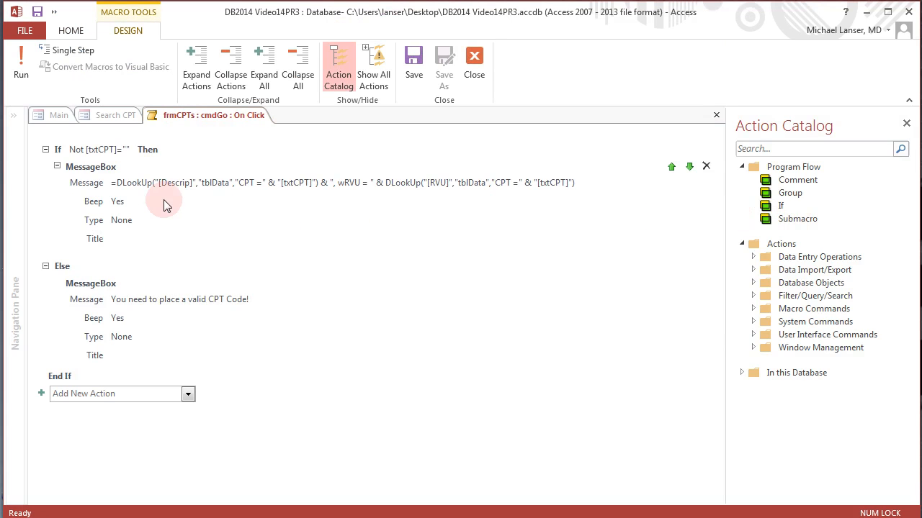
mouse_move(184, 182)
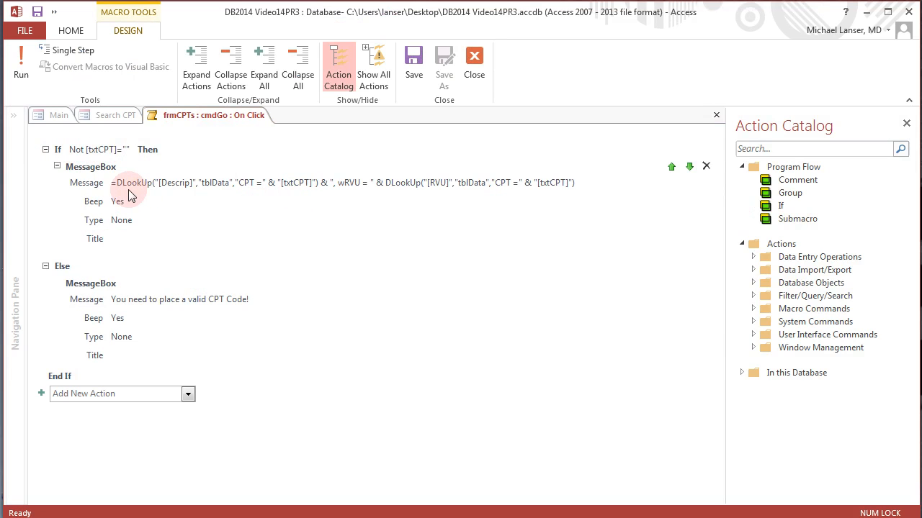
mouse_move(214, 199)
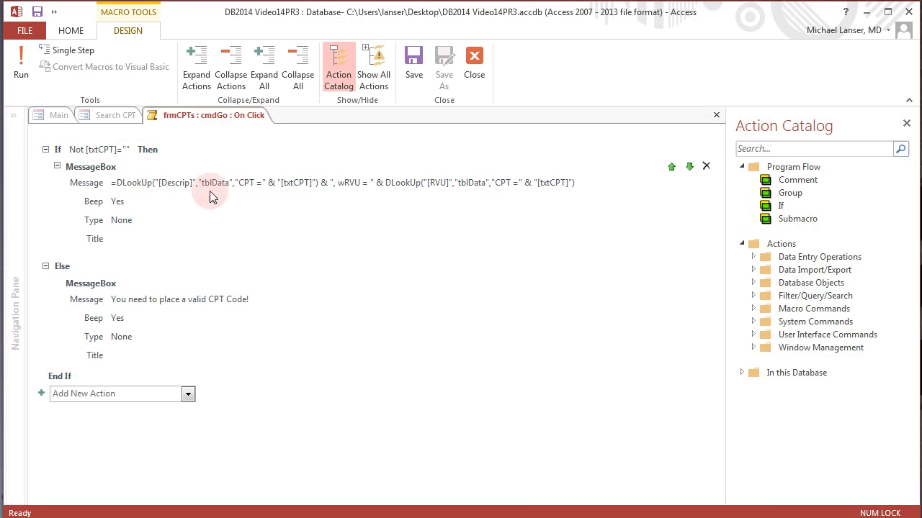
mouse_move(272, 195)
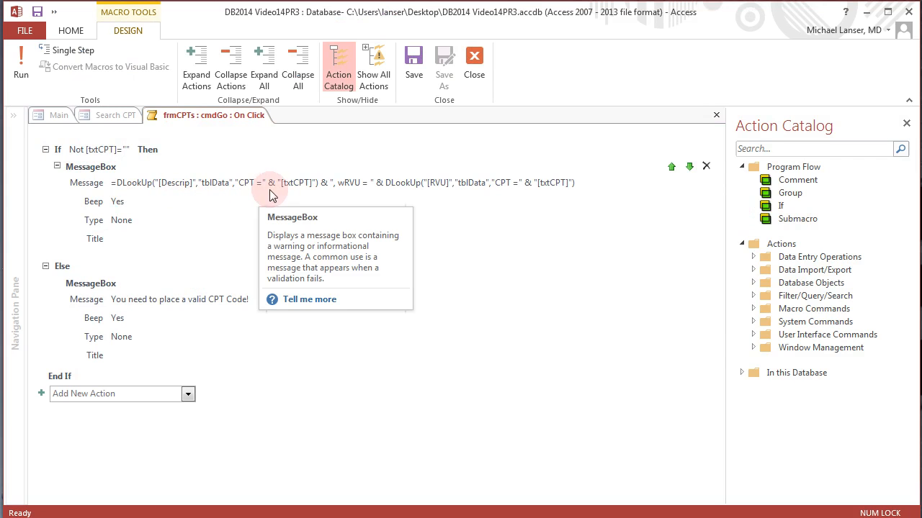
mouse_move(550, 196)
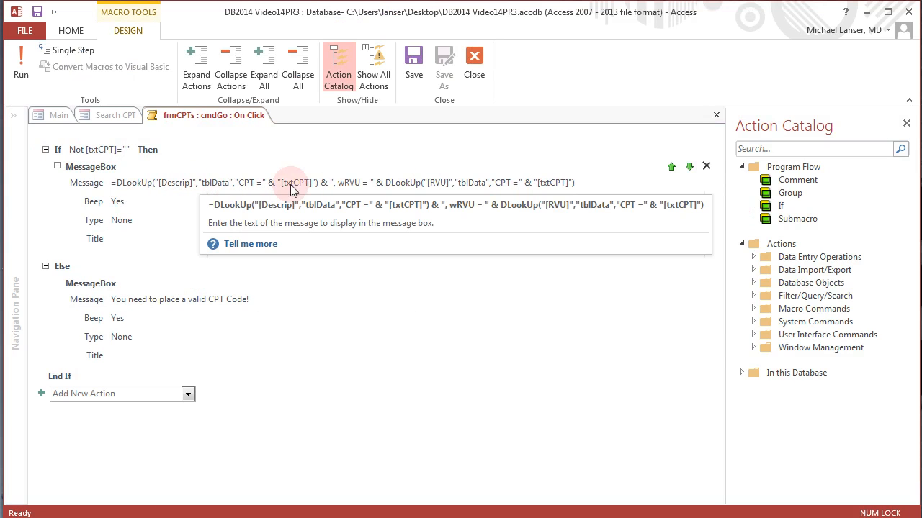
mouse_move(522, 187)
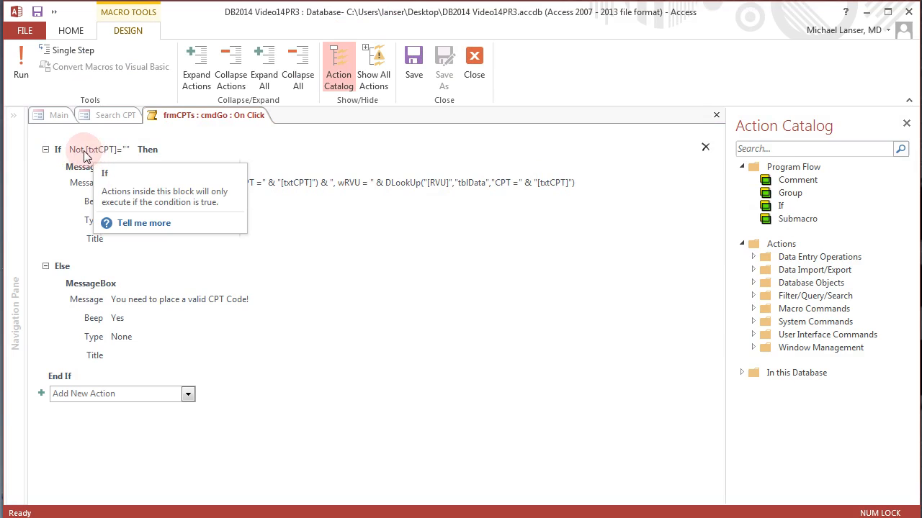
mouse_move(107, 151)
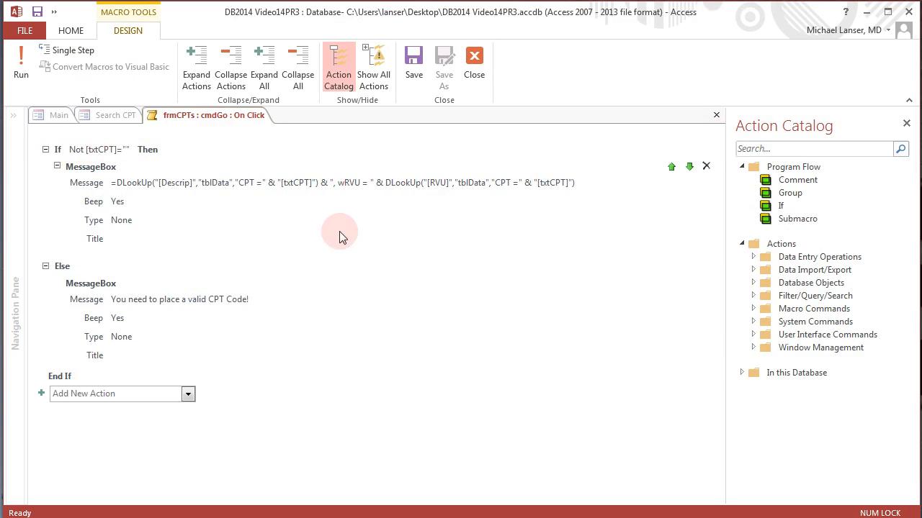
mouse_move(108, 149)
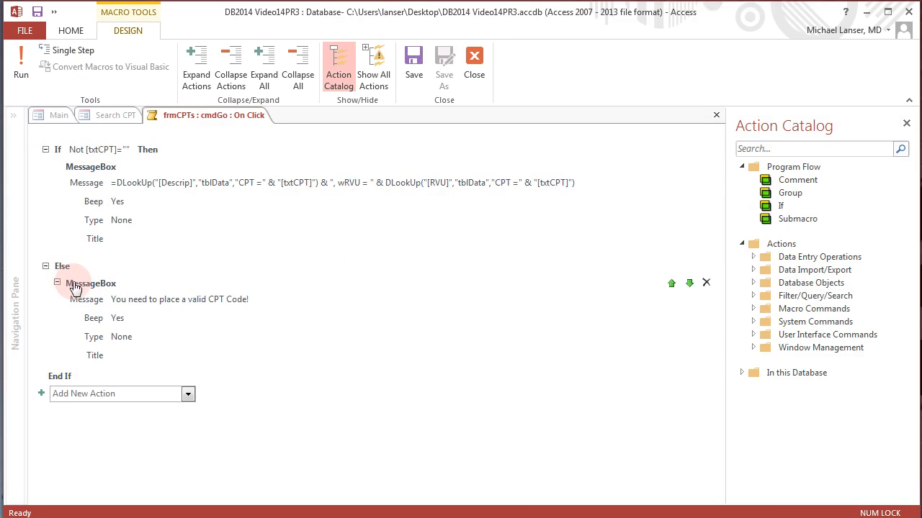
mouse_move(220, 308)
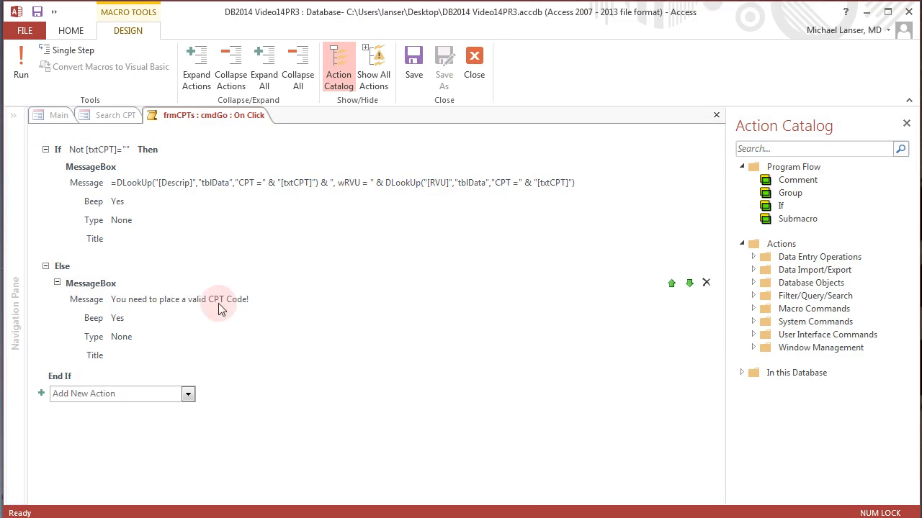
mouse_move(275, 304)
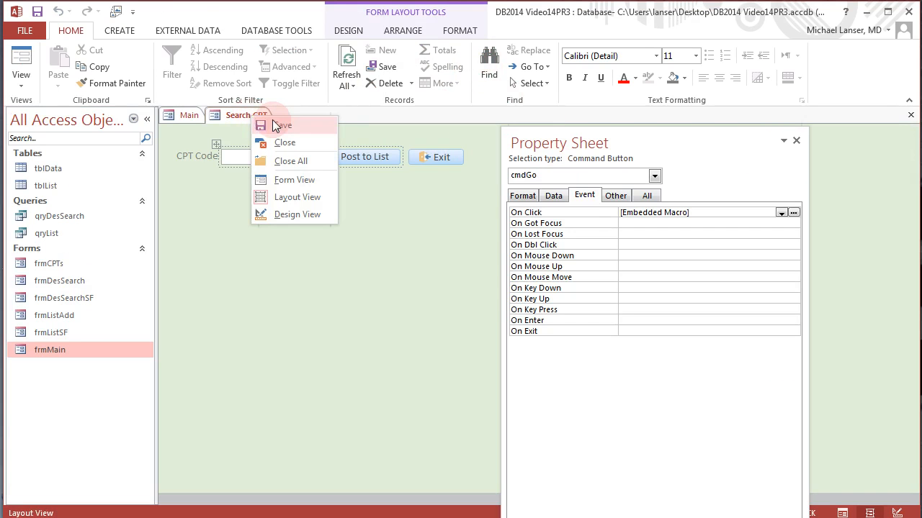
Step: Run Search CPT in Form View and confirm an empty code gives the invalid-CPT warning
click(294, 179)
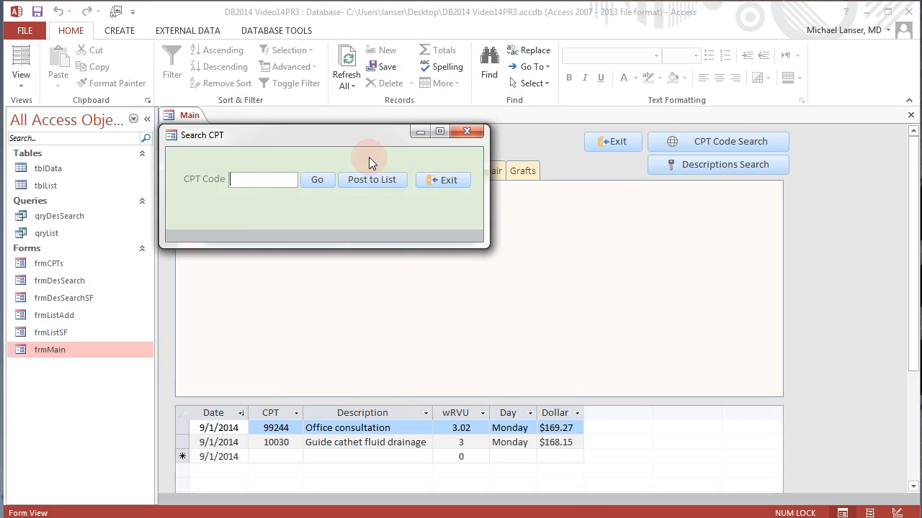
mouse_move(319, 180)
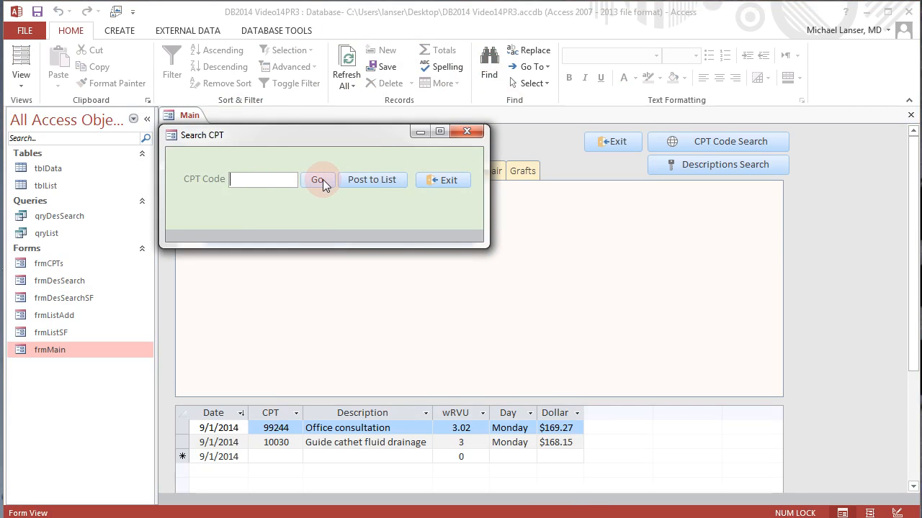
click(317, 178)
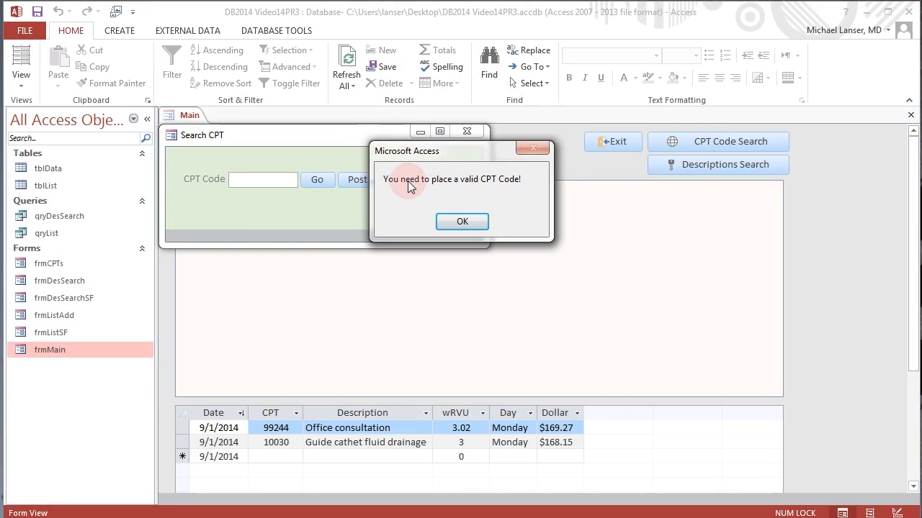
click(460, 222)
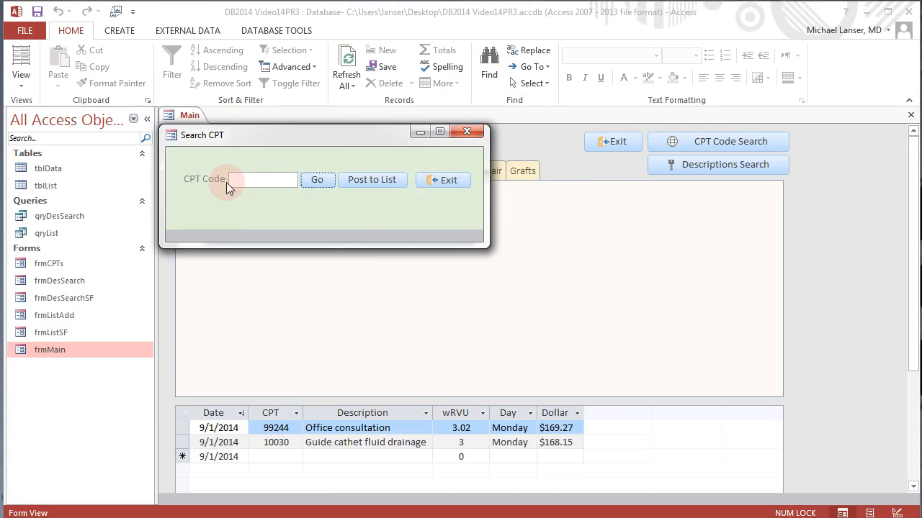
Step: Look up CPT 10021, dismiss its description/wRVU message, and try Post to List
click(270, 179)
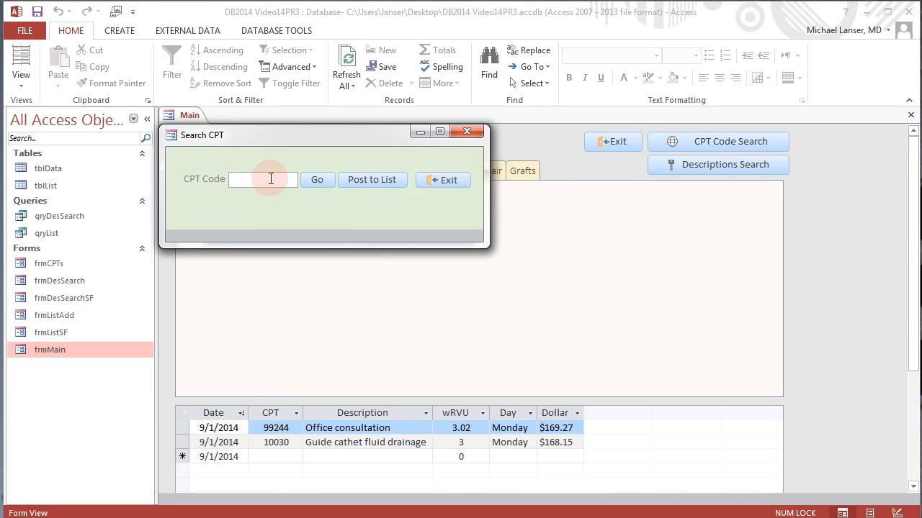
text(10021)
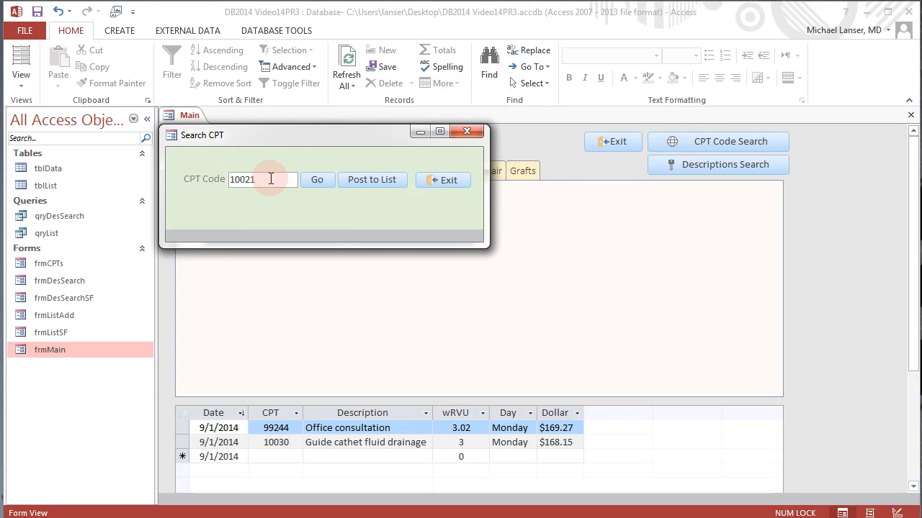
click(316, 179)
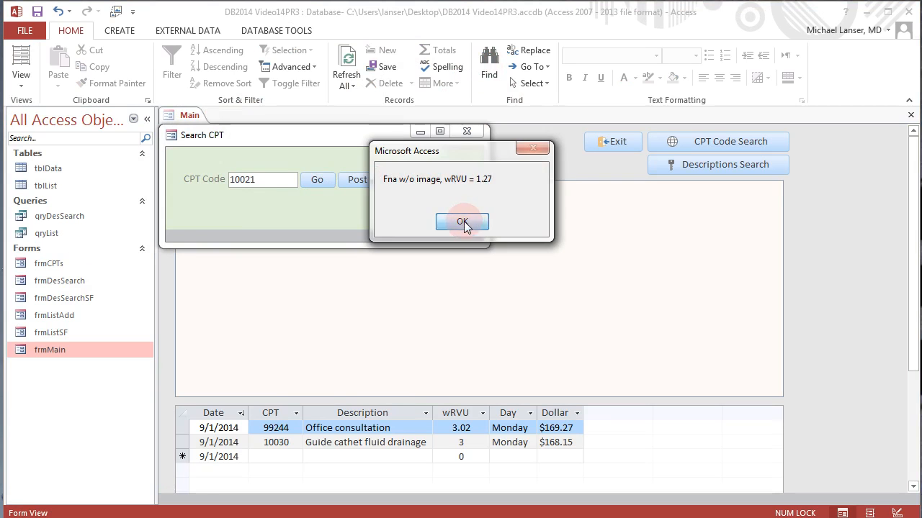
click(461, 222)
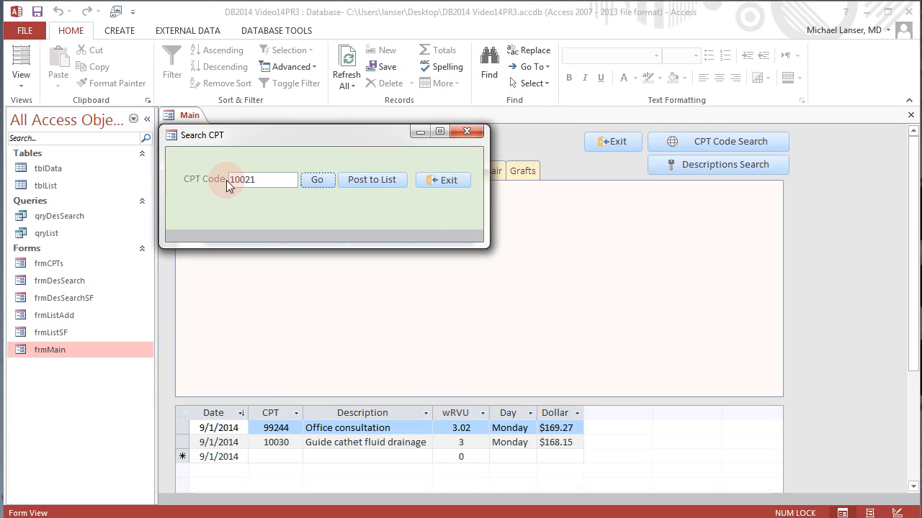
mouse_move(344, 189)
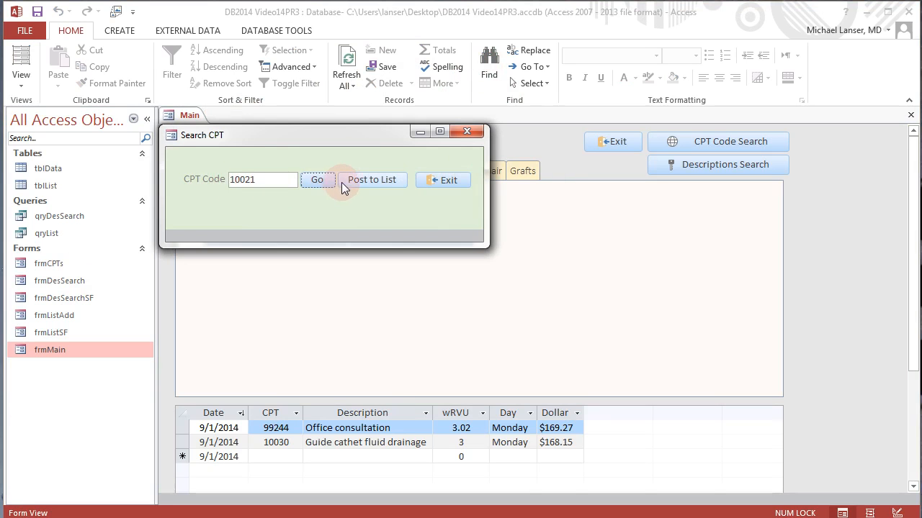
click(238, 178)
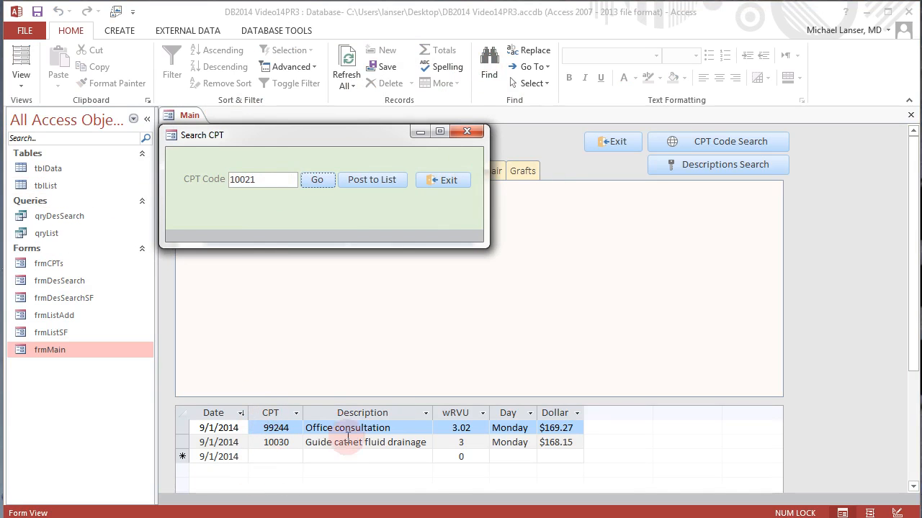
mouse_move(363, 434)
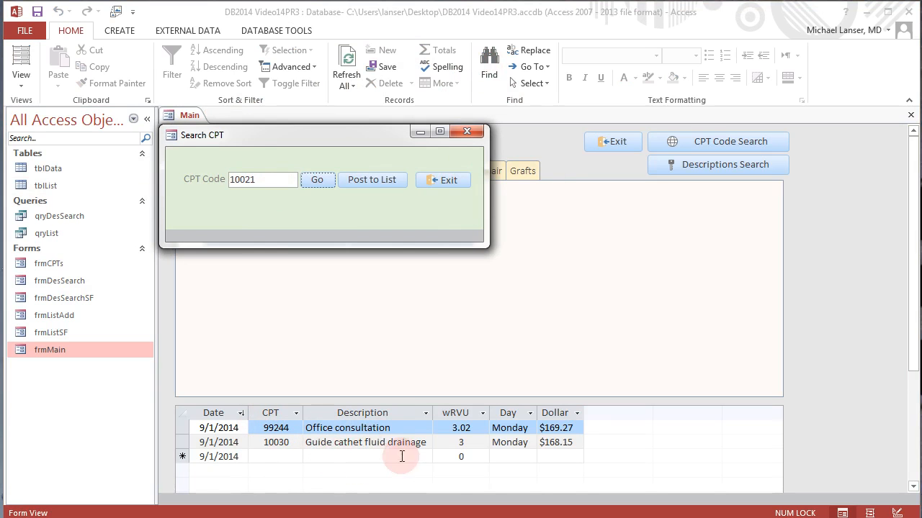
Step: Return to Layout View, reopen the Go button's click macro with its If/Else check, and close it
right_click(207, 147)
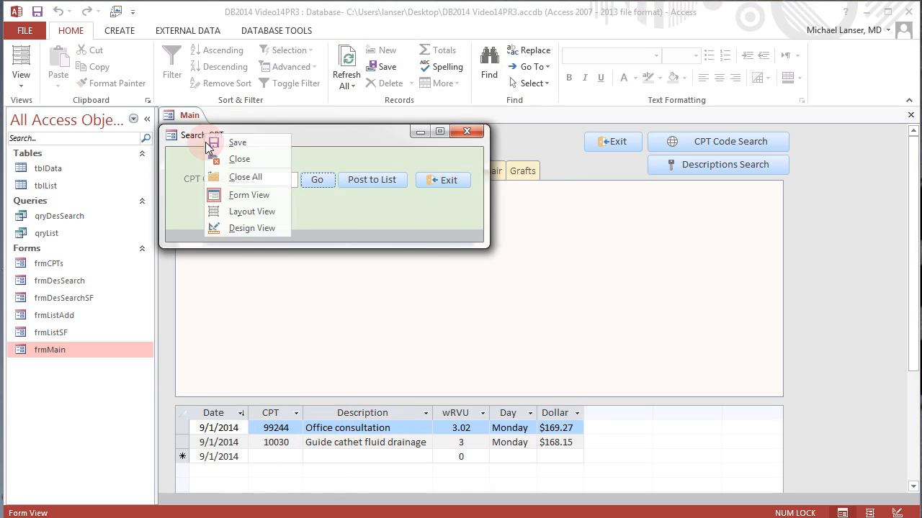
click(250, 210)
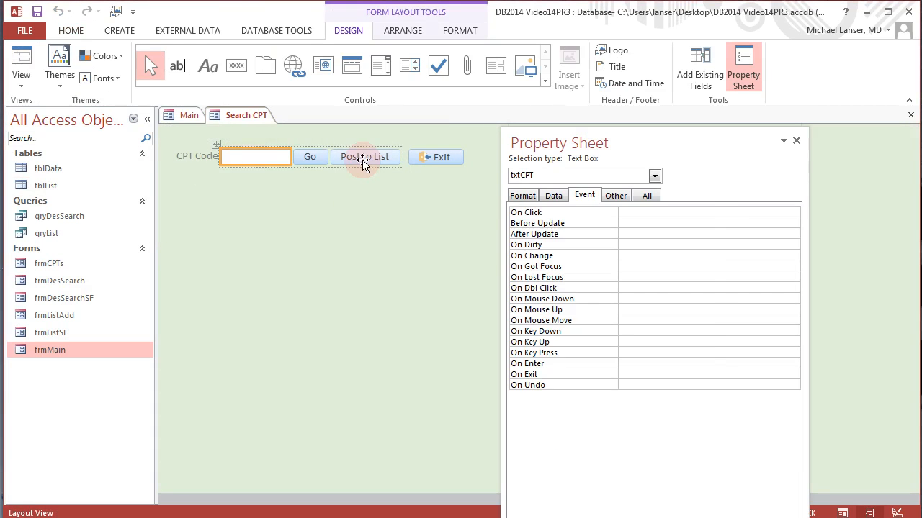
click(366, 156)
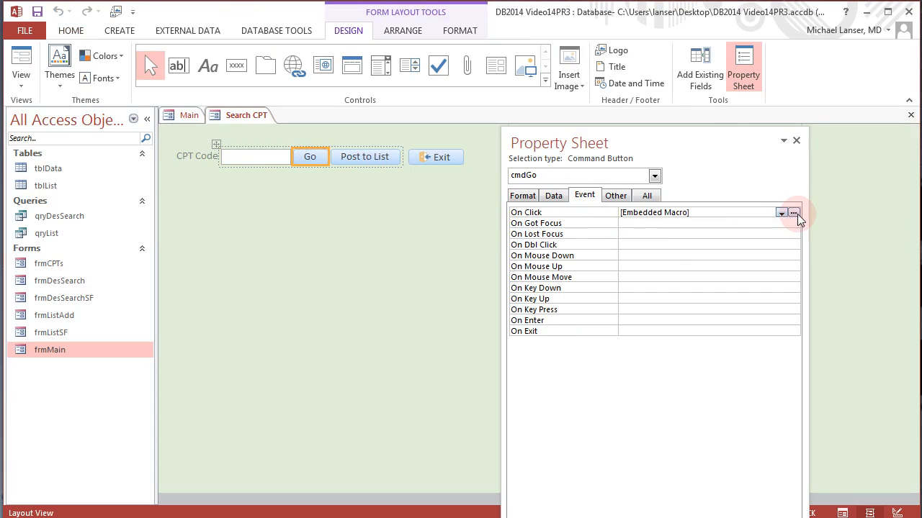
click(794, 213)
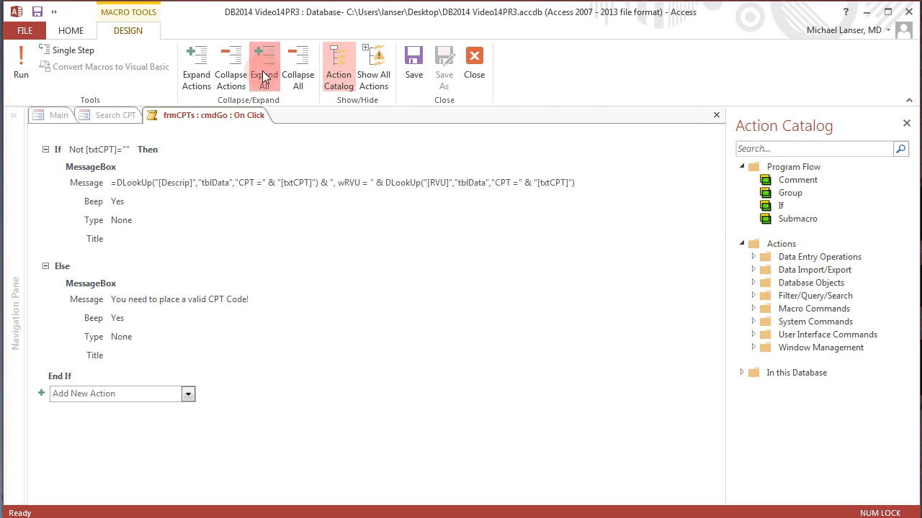
click(296, 65)
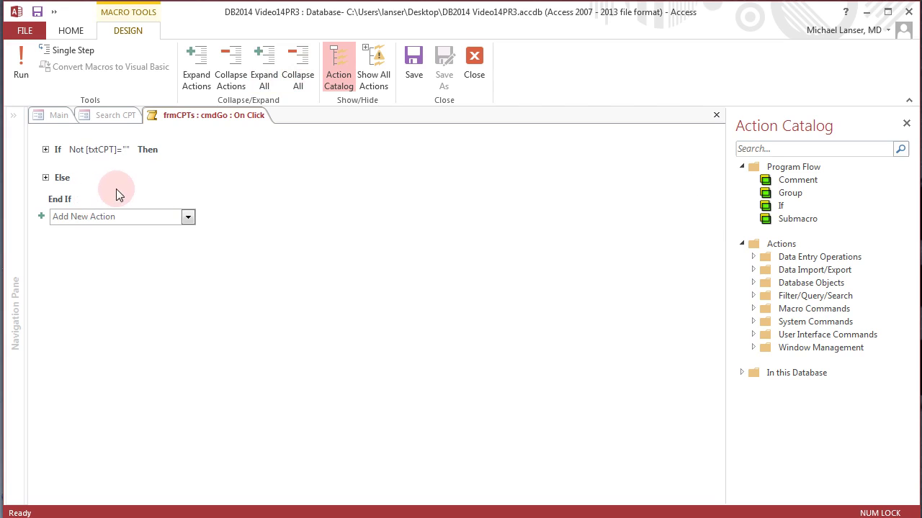
mouse_move(129, 180)
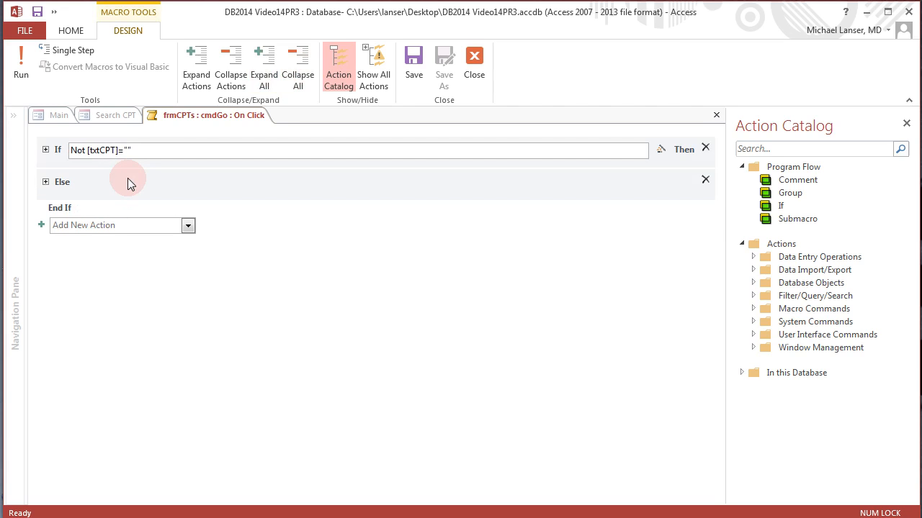
mouse_move(441, 82)
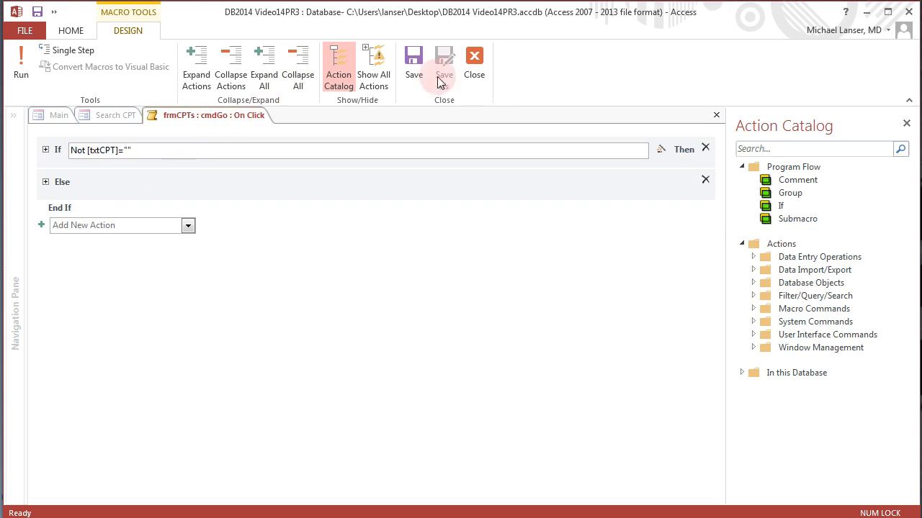
click(474, 61)
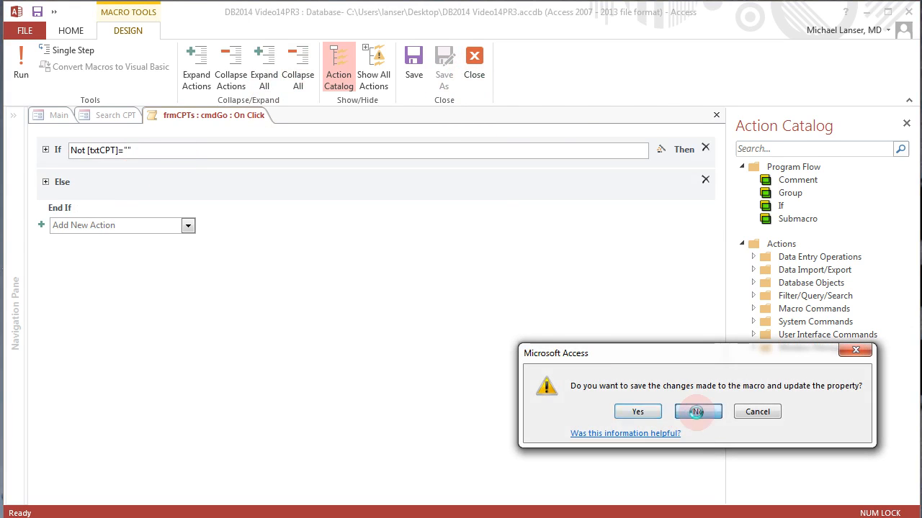
Step: Discard the Go macro changes and start Command12's On Click macro, collapsing the MessageBox
click(697, 412)
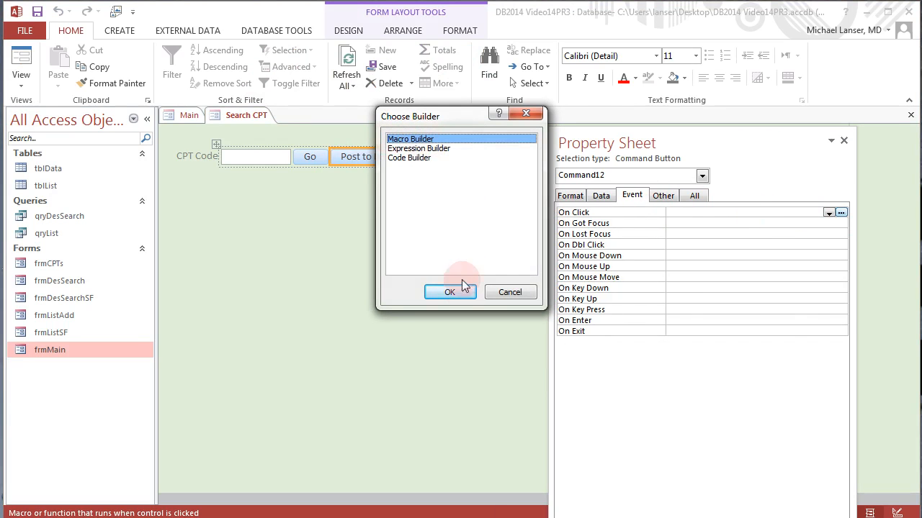
click(449, 291)
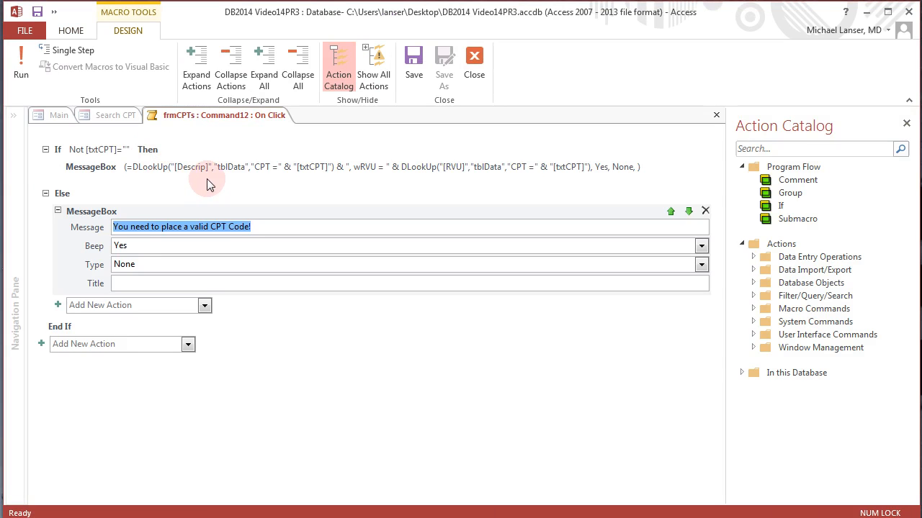
click(58, 167)
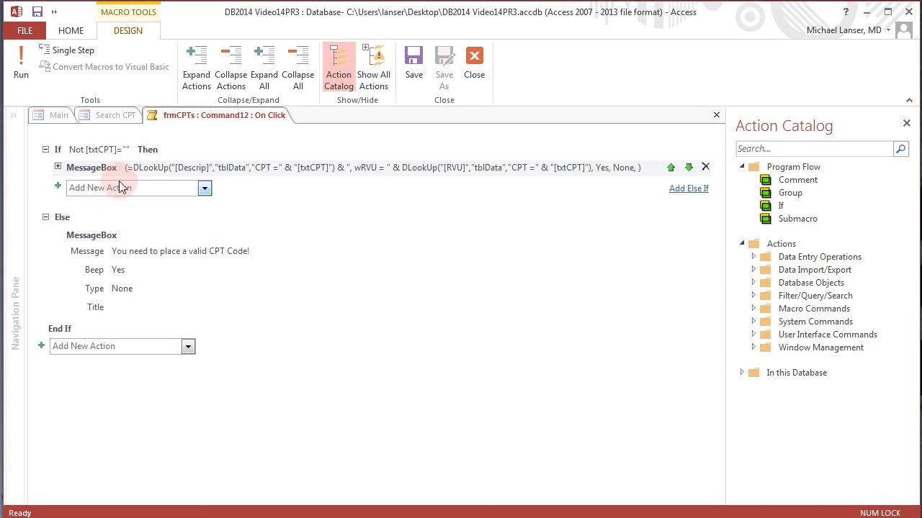
click(129, 188)
text(SetTempVar)
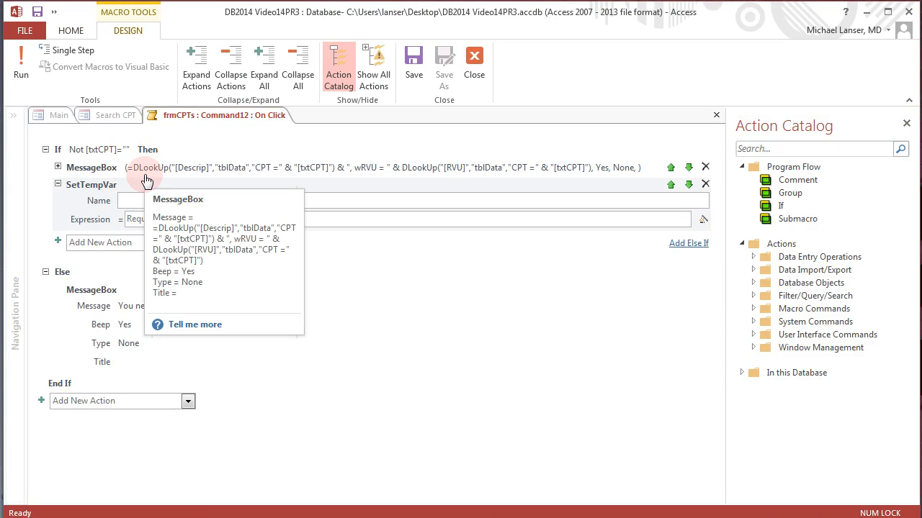
Step: Add SetTempVar varCPT with expression [txtCPT]
text(varC)
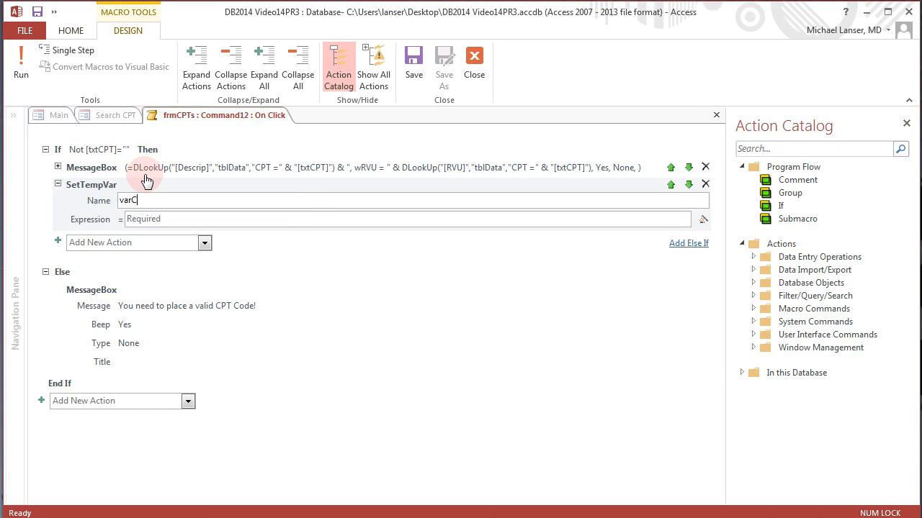
text(PT)
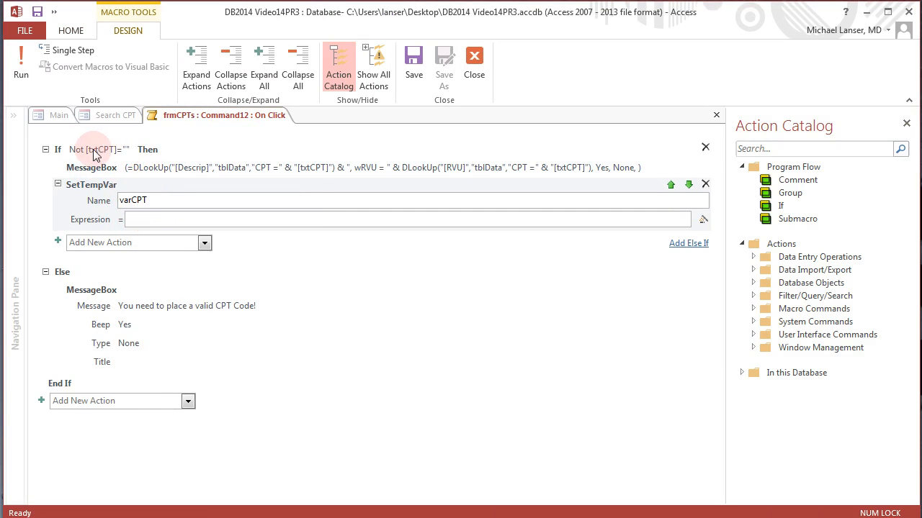
click(98, 148)
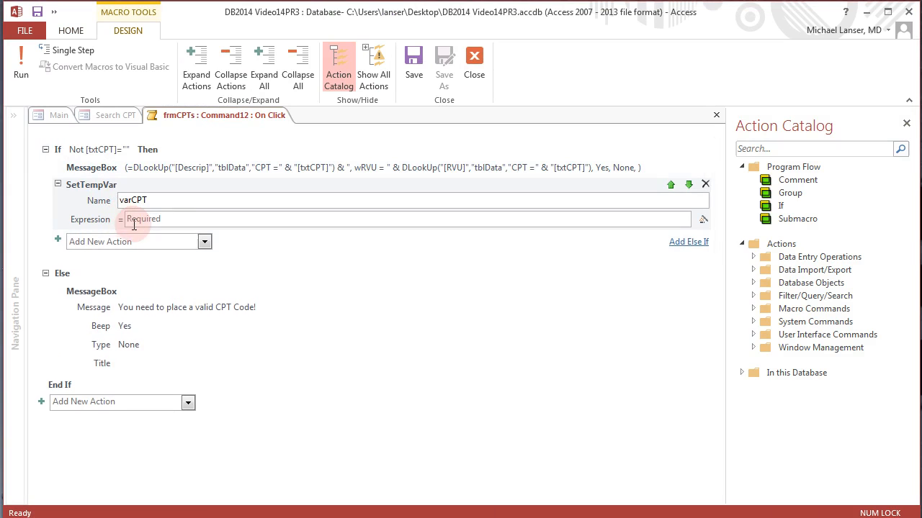
click(144, 219)
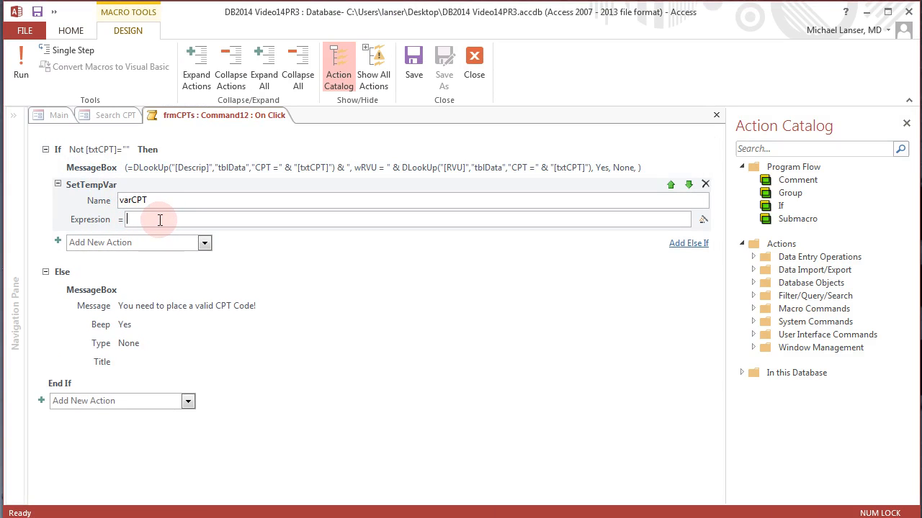
text([txtCPT])
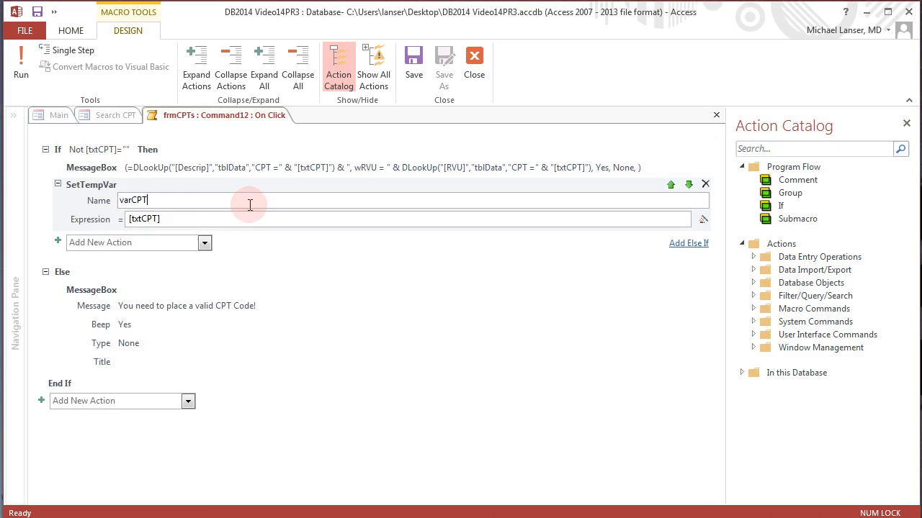
mouse_move(99, 149)
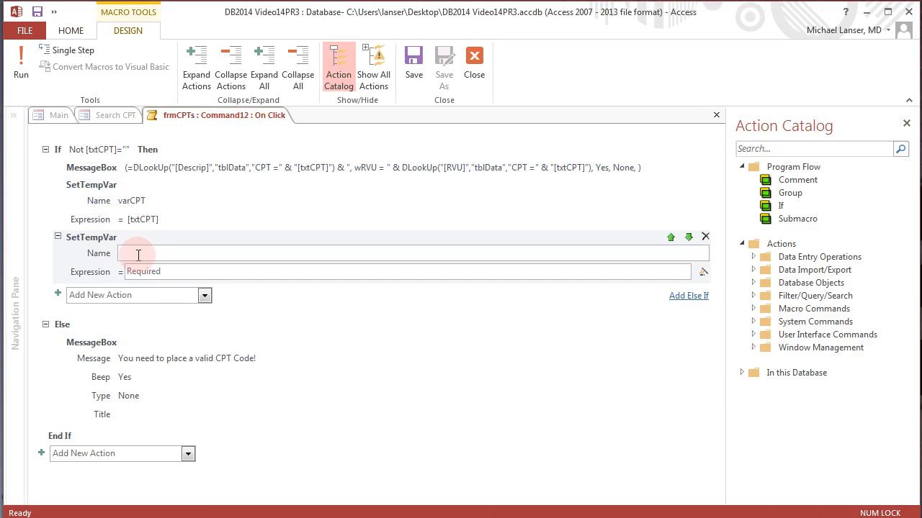
Step: Name the variable varDes and paste the description DLookup from the MessageBox as its expression
text(varDes)
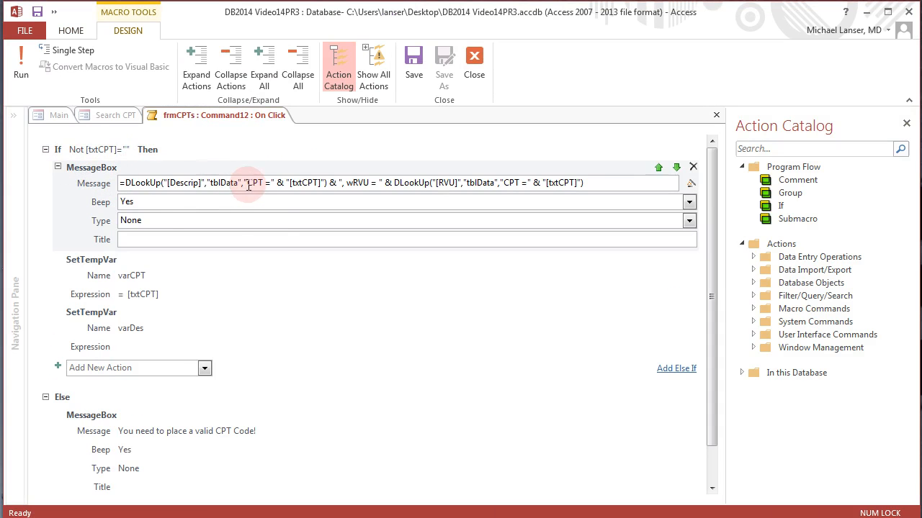
double_click(251, 182)
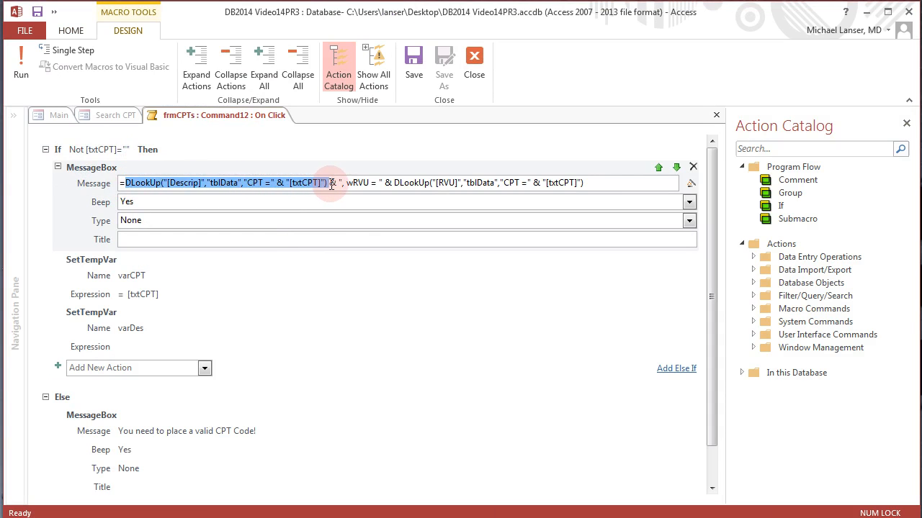
right_click(331, 185)
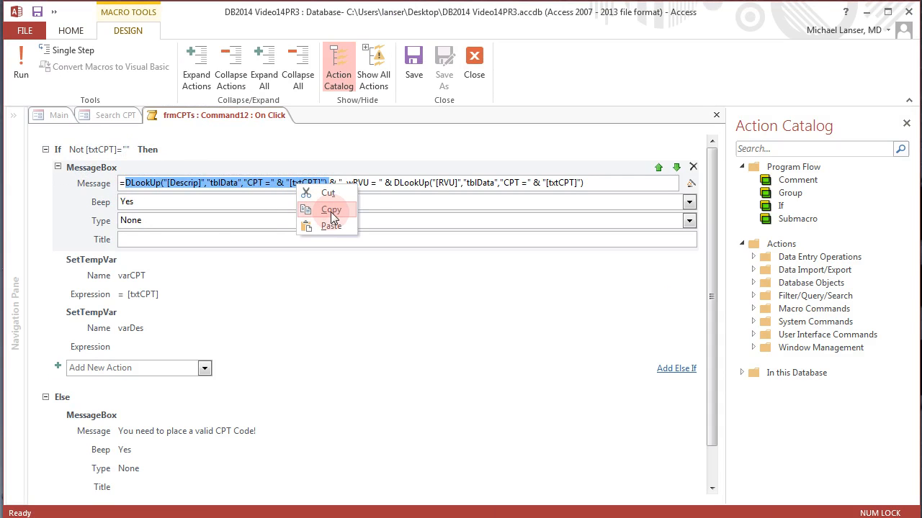
click(153, 317)
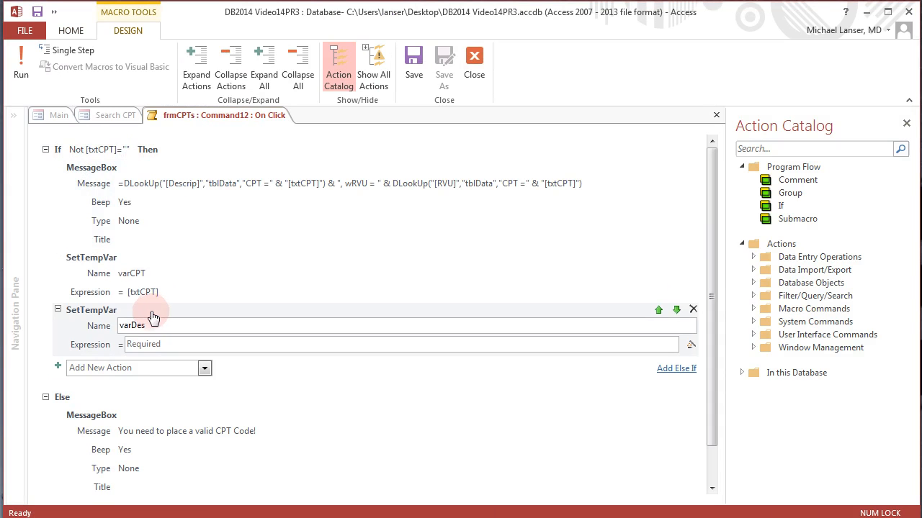
right_click(165, 342)
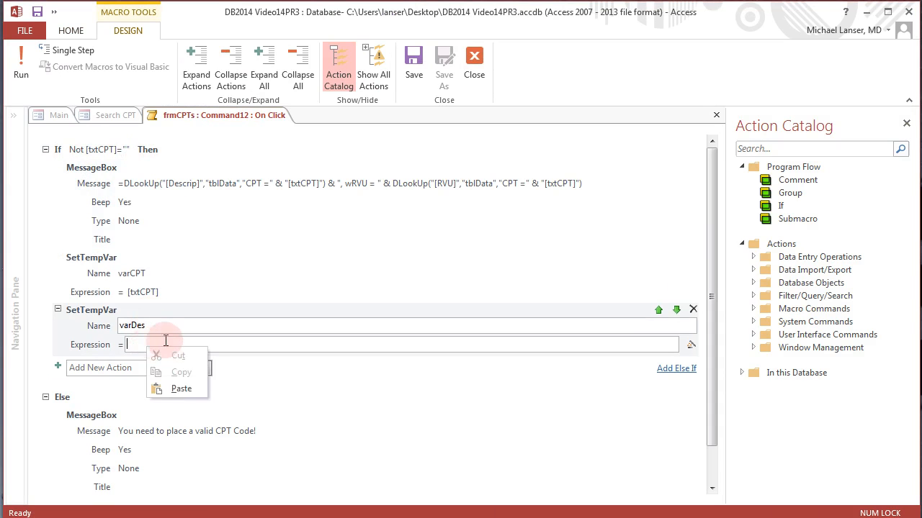
click(181, 389)
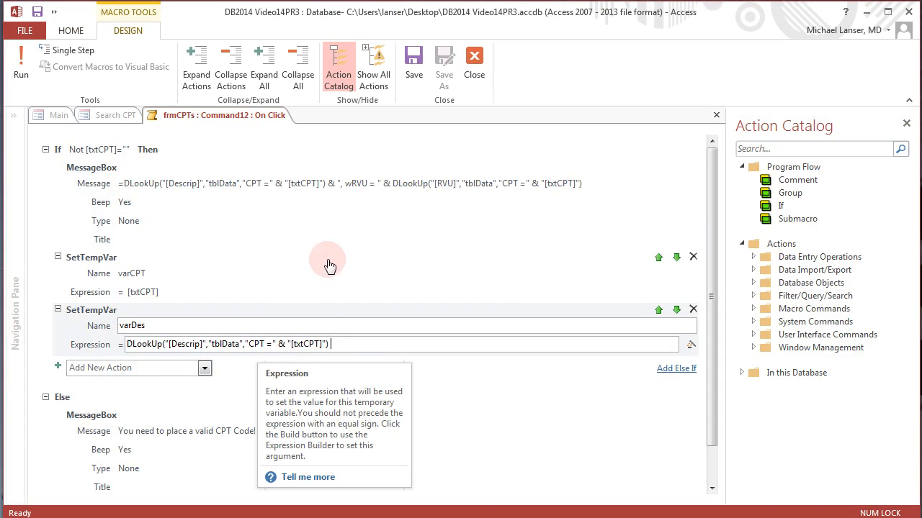
Step: Add SetTempVar varRVU and copy the RVU DLookup for its expression
click(133, 369)
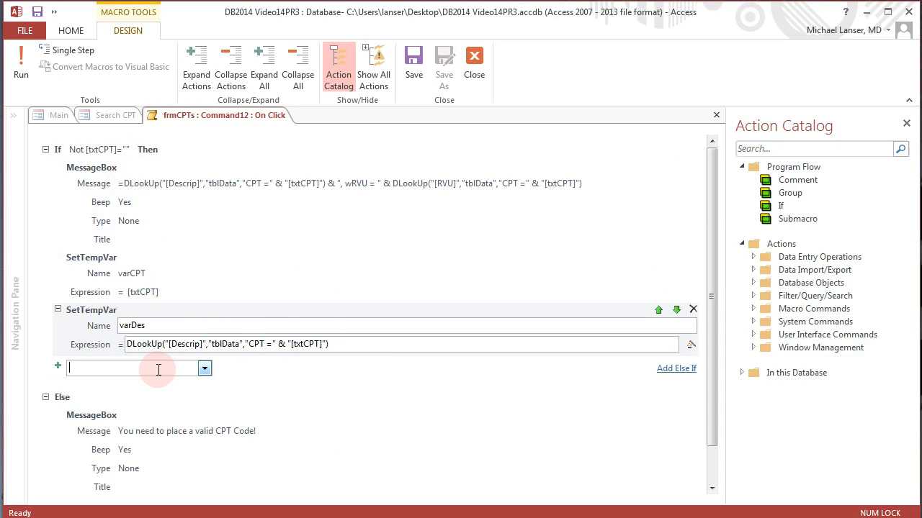
text(SetDisplayedCategories)
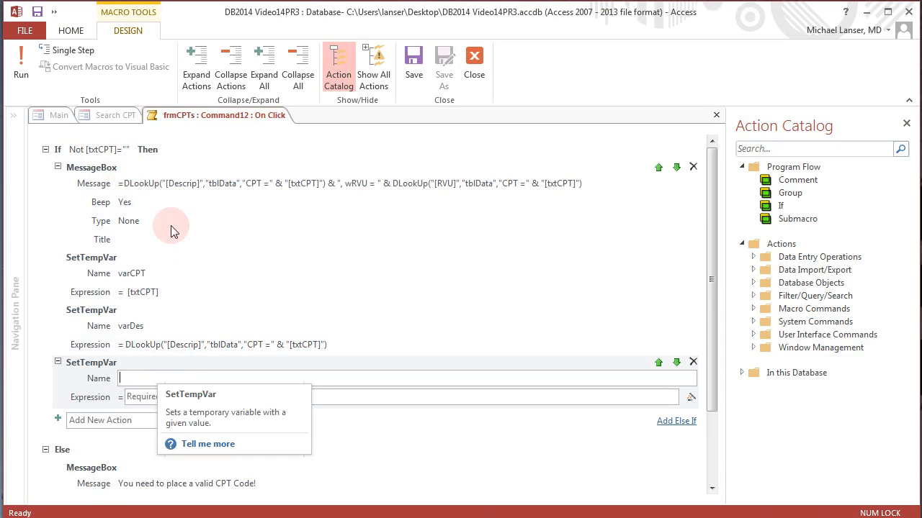
text(varRVU)
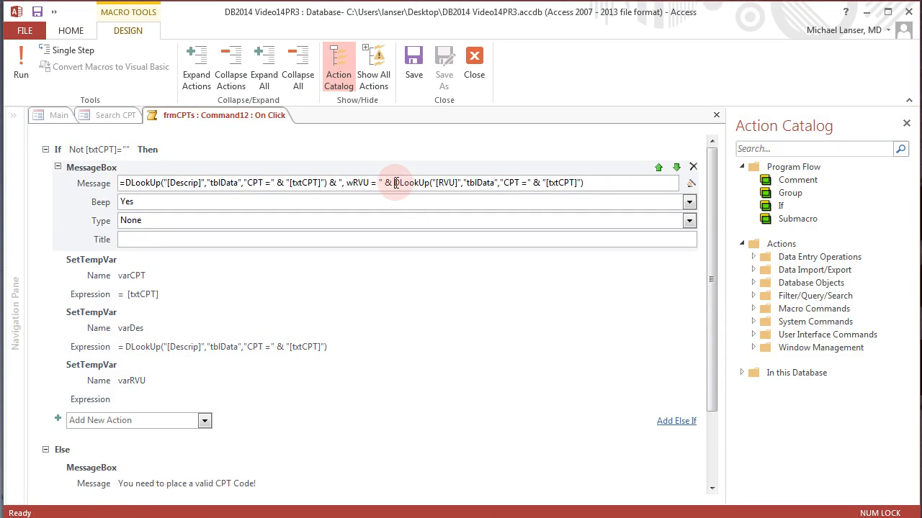
right_click(475, 181)
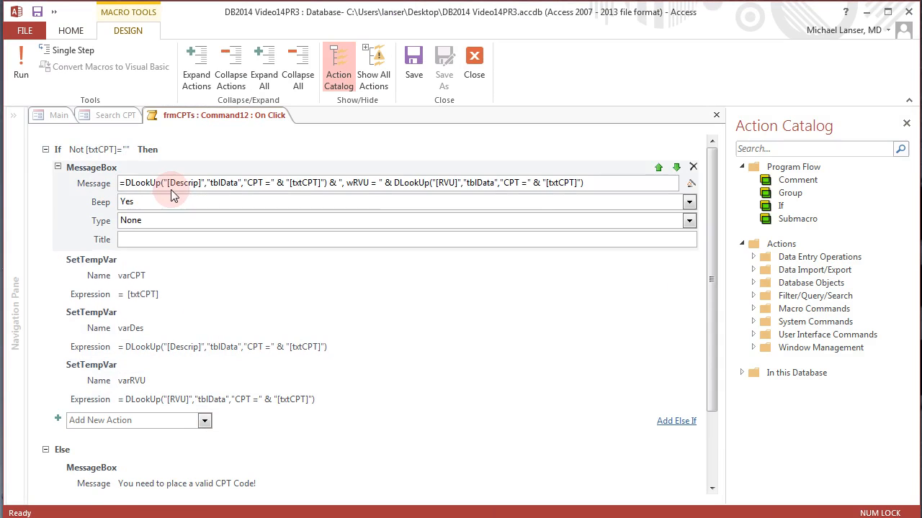
mouse_move(694, 167)
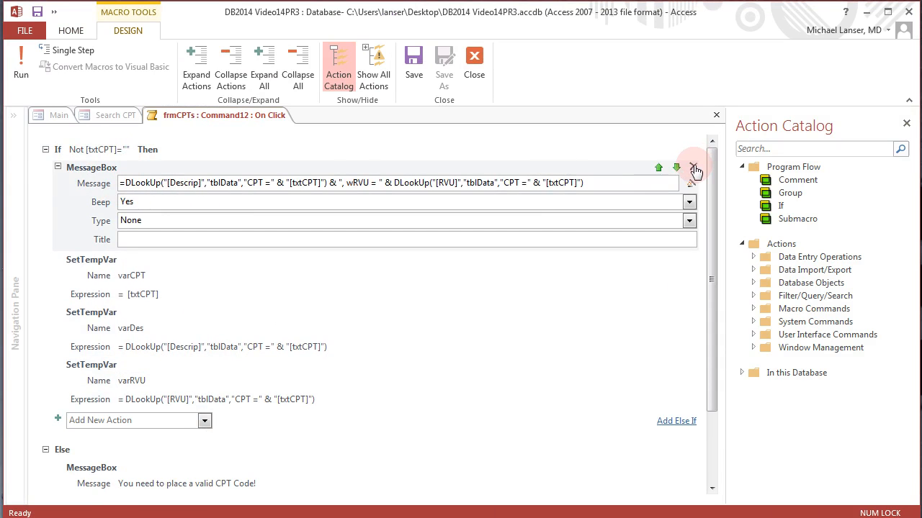
Step: Delete the MessageBox and set OpenForm to frmListAdd, then collapse it
click(691, 168)
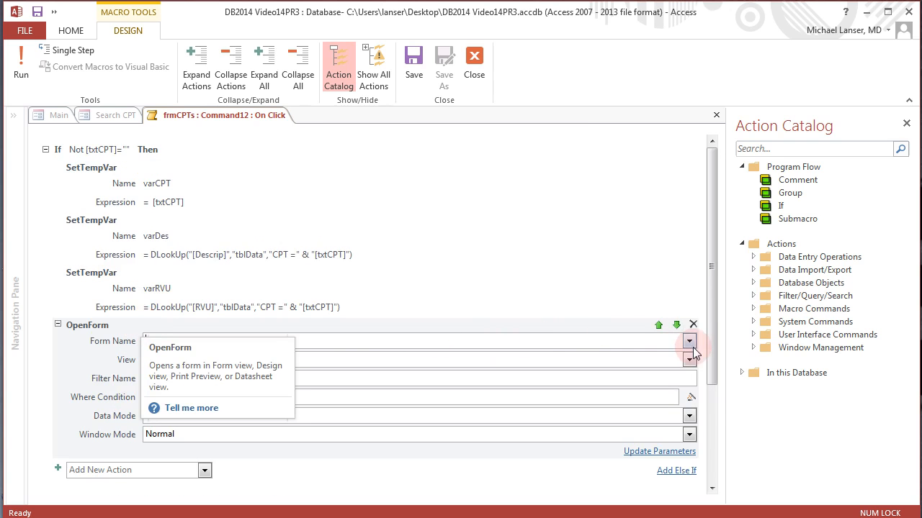
click(688, 341)
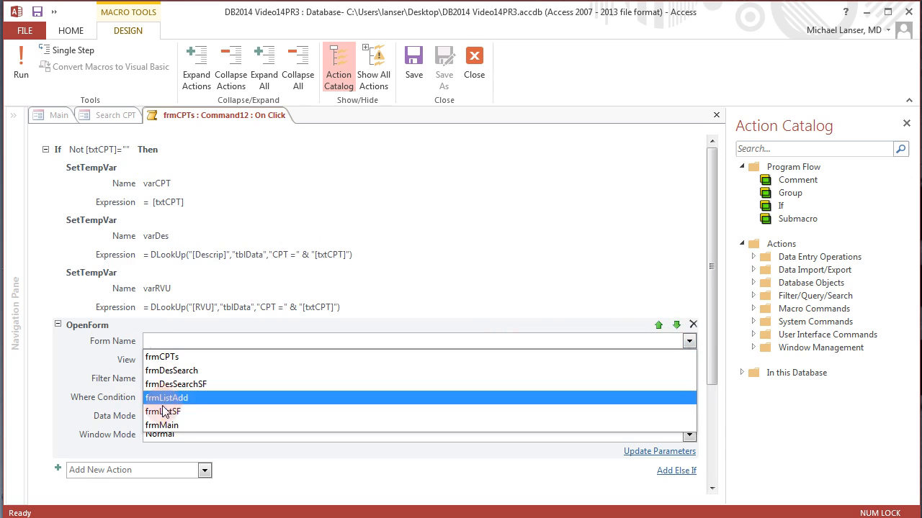
click(167, 398)
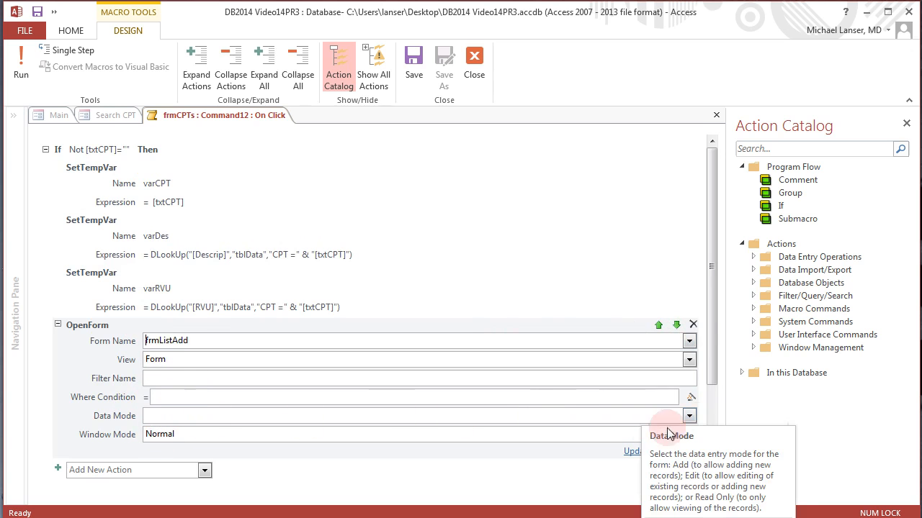
click(178, 415)
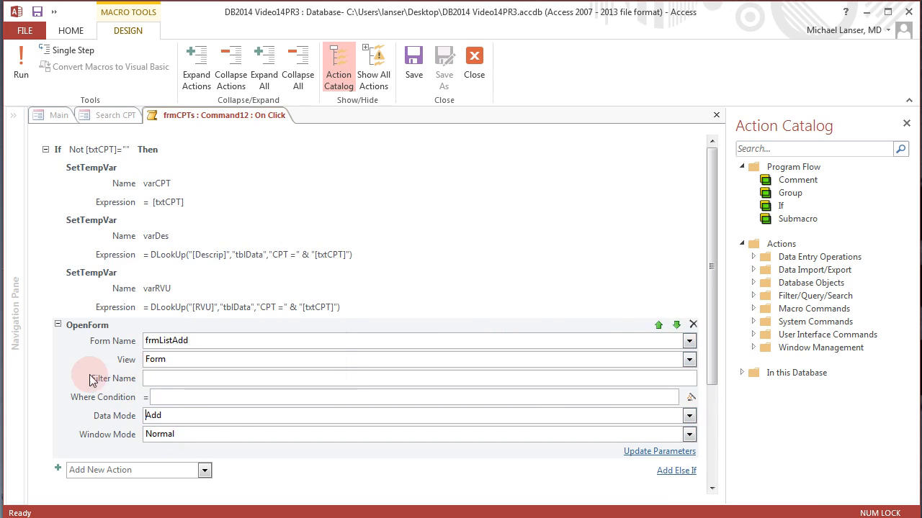
click(57, 326)
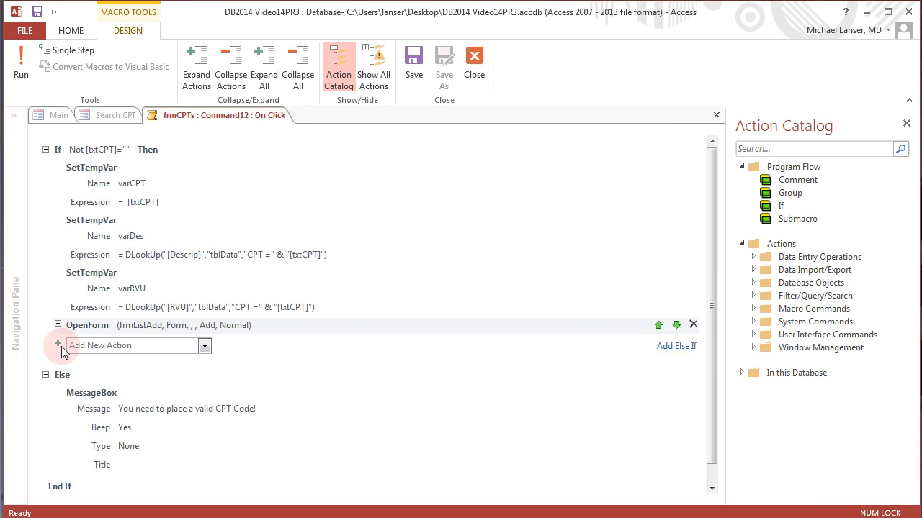
click(127, 345)
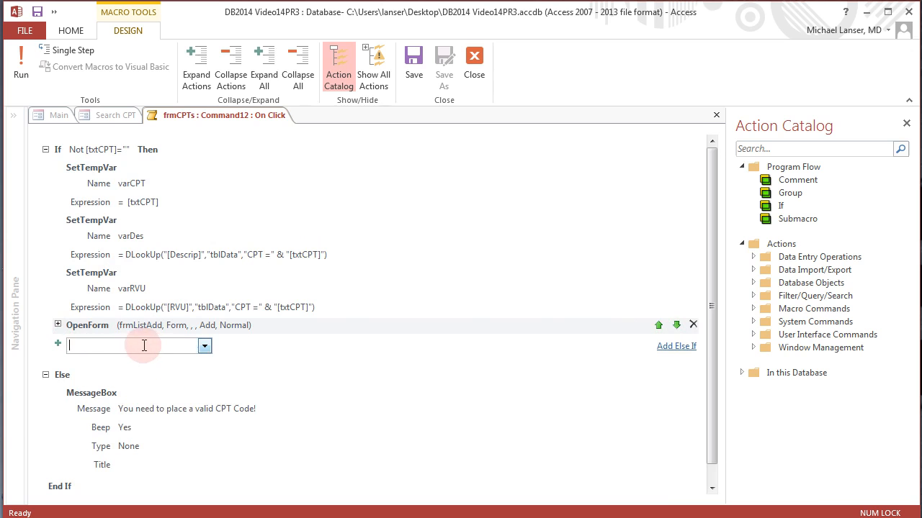
mouse_move(219, 351)
text(CloseWindow)
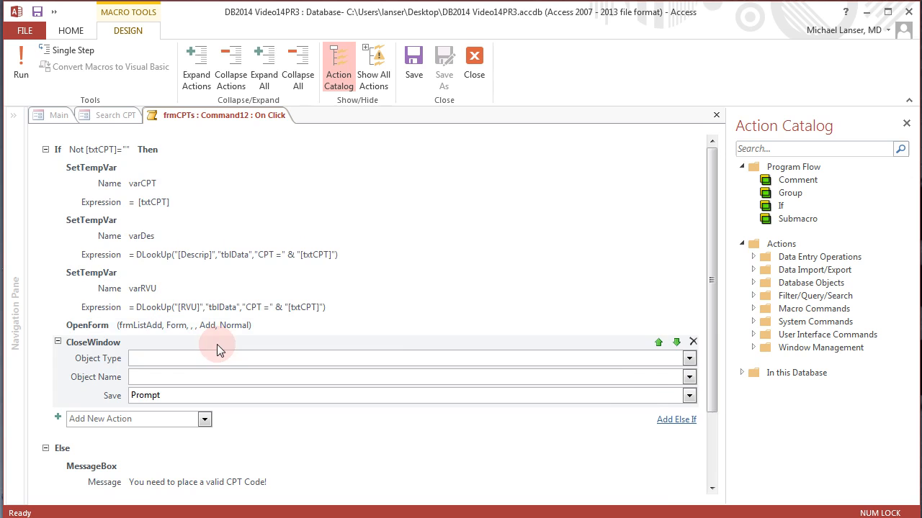
Step: Add CloseWindow actions for forms frmCPTs and frmMain, both with Save Yes
click(688, 358)
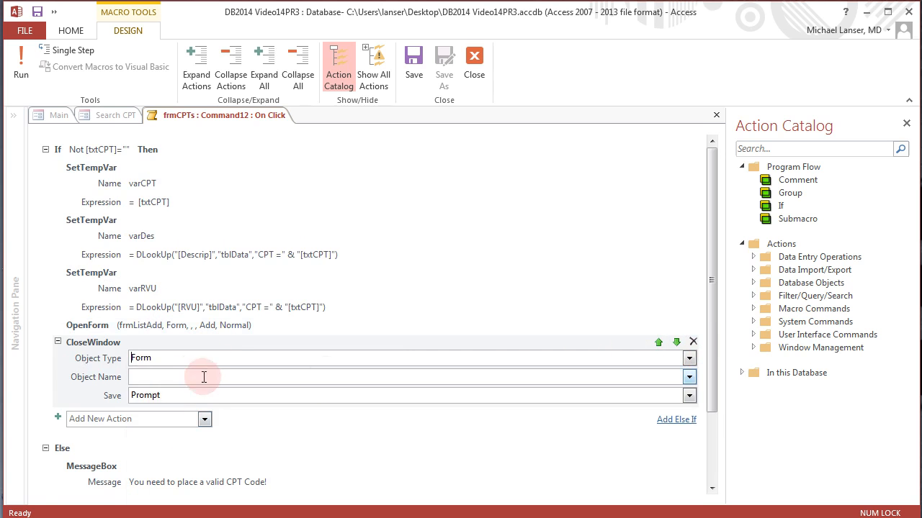
click(688, 377)
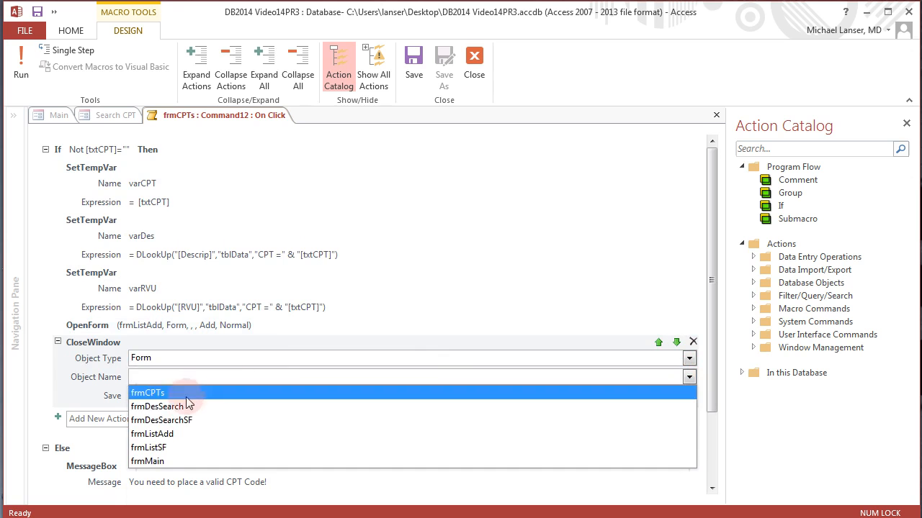
click(147, 392)
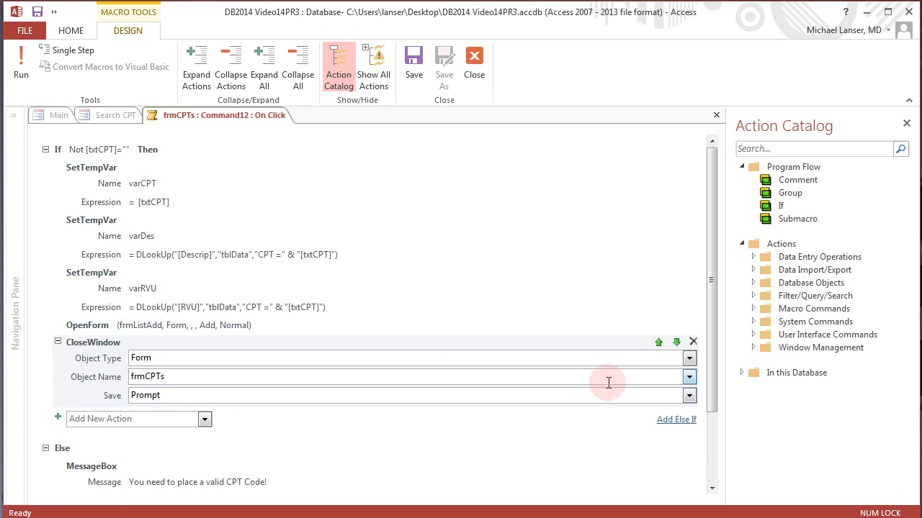
click(688, 396)
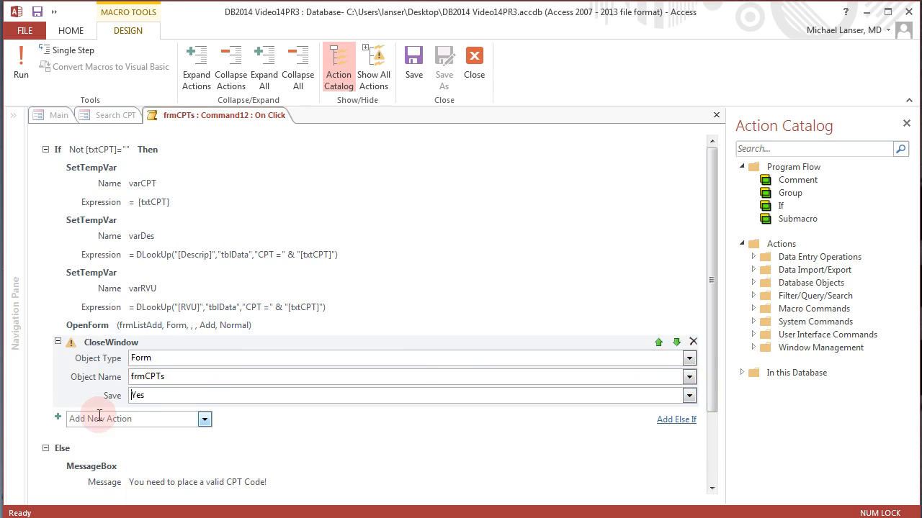
mouse_move(173, 343)
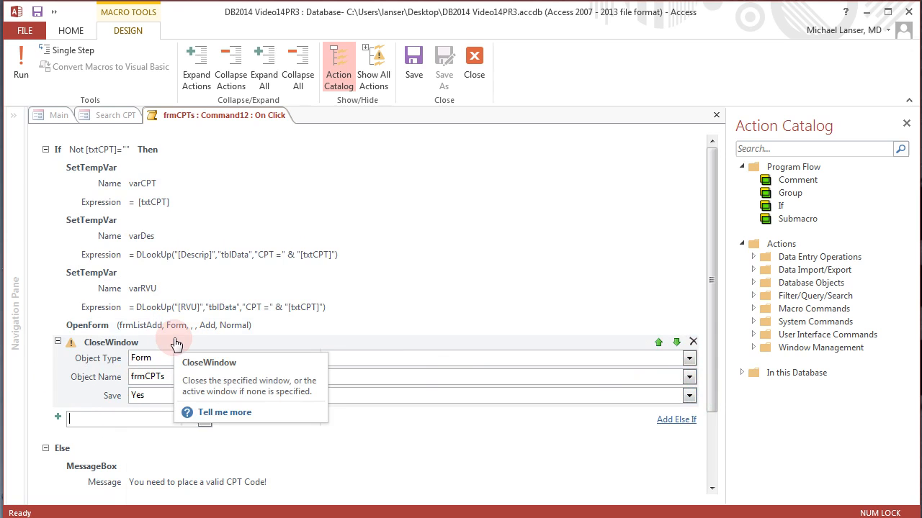
mouse_move(173, 334)
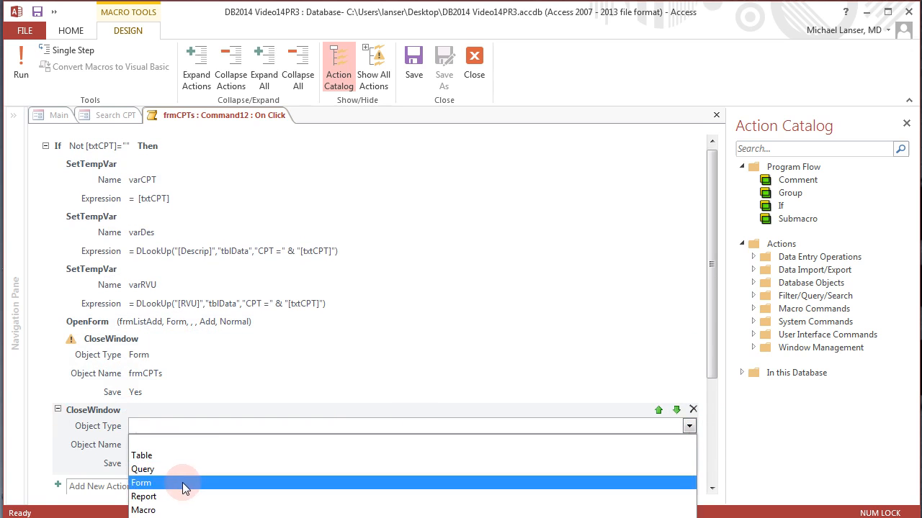
click(144, 481)
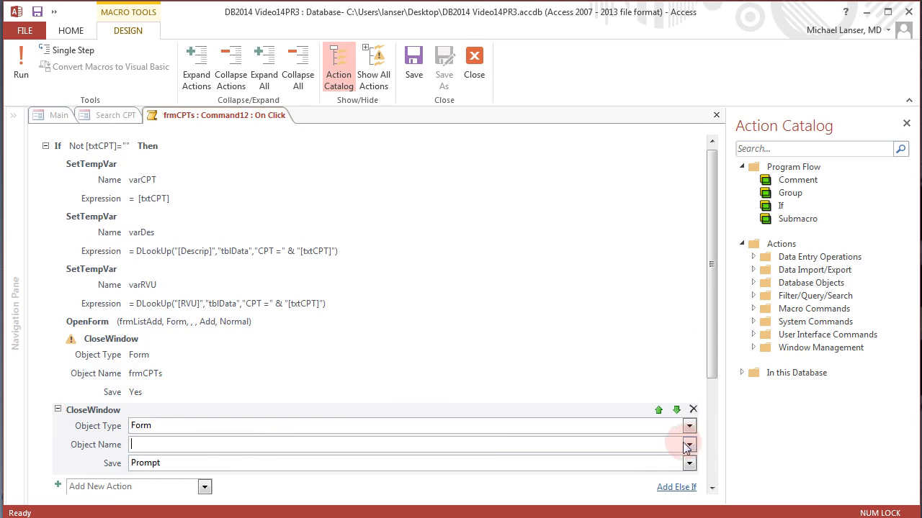
click(689, 444)
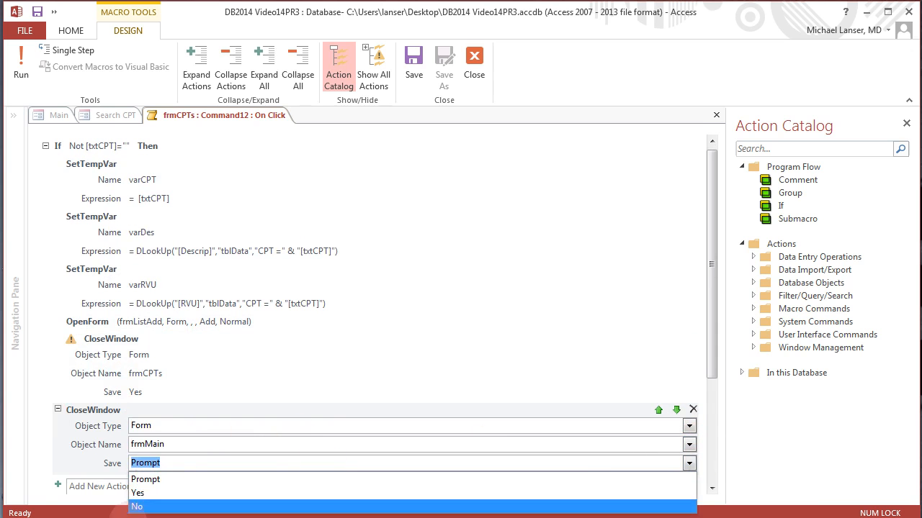
click(128, 494)
text(Open)
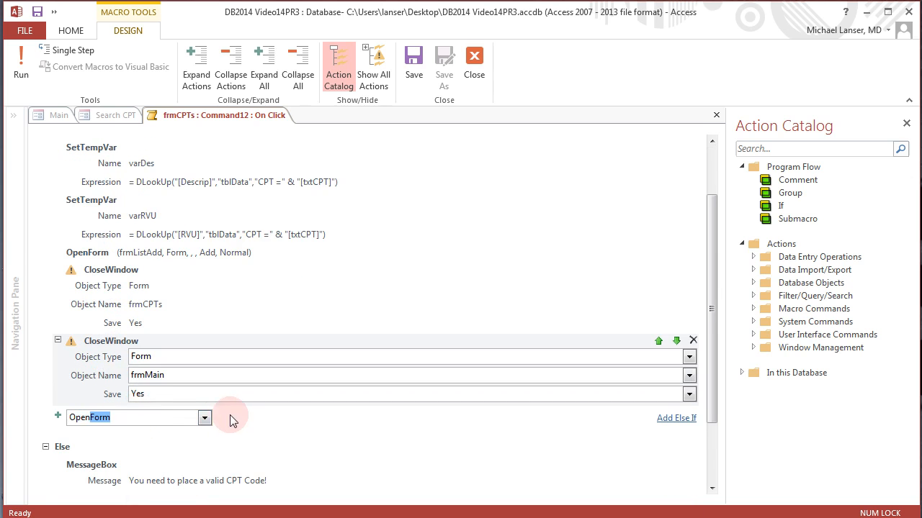
Step: Add OpenForm frmMain followed by RemoveAllTempVars
click(205, 418)
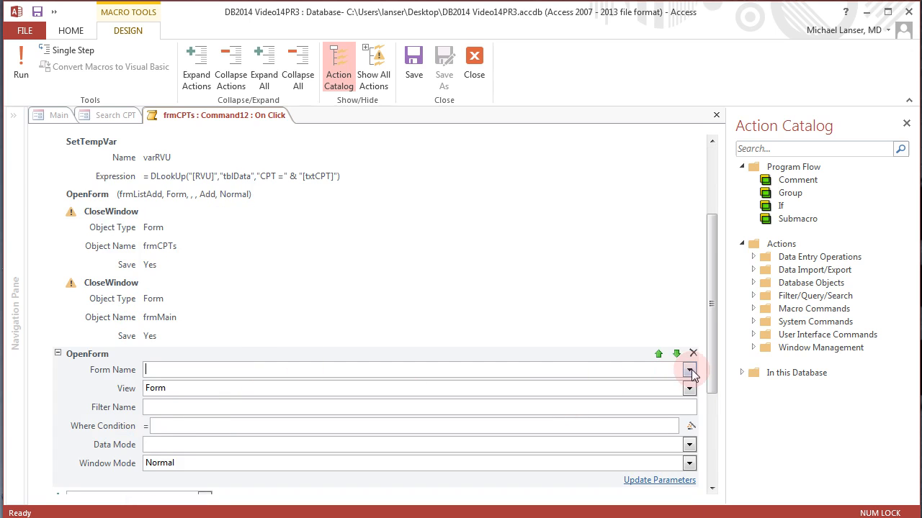
click(689, 374)
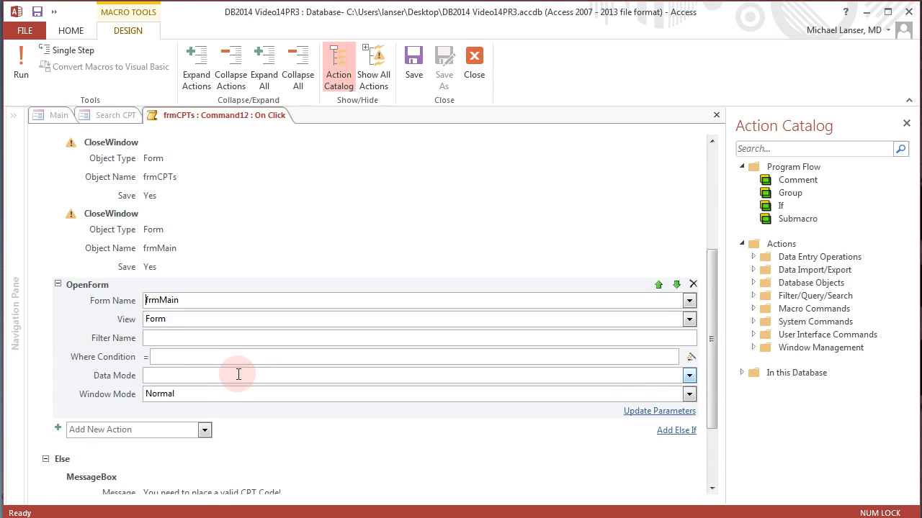
scroll(down, 3)
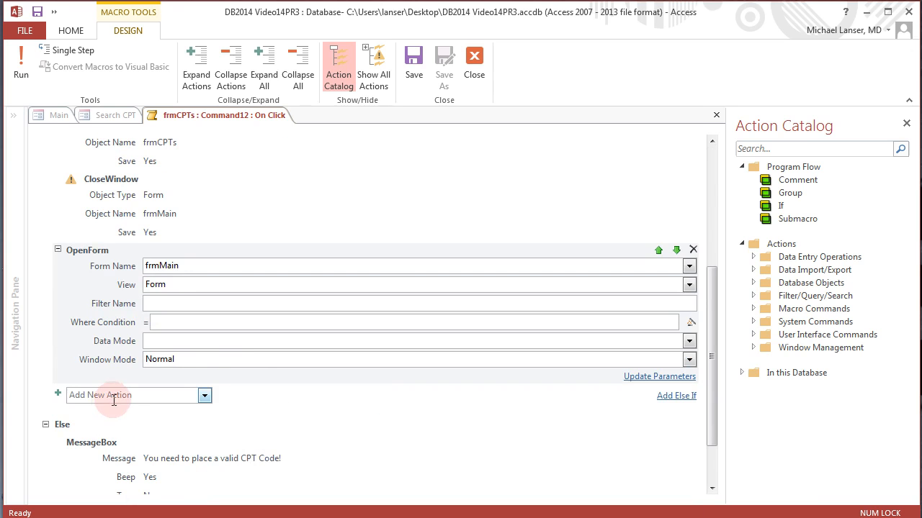
click(114, 394)
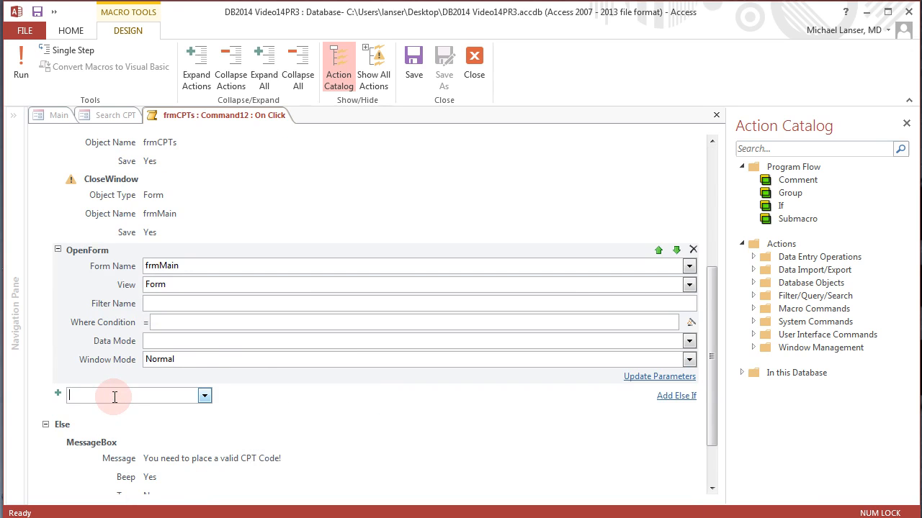
text(RemoveAllTempVars)
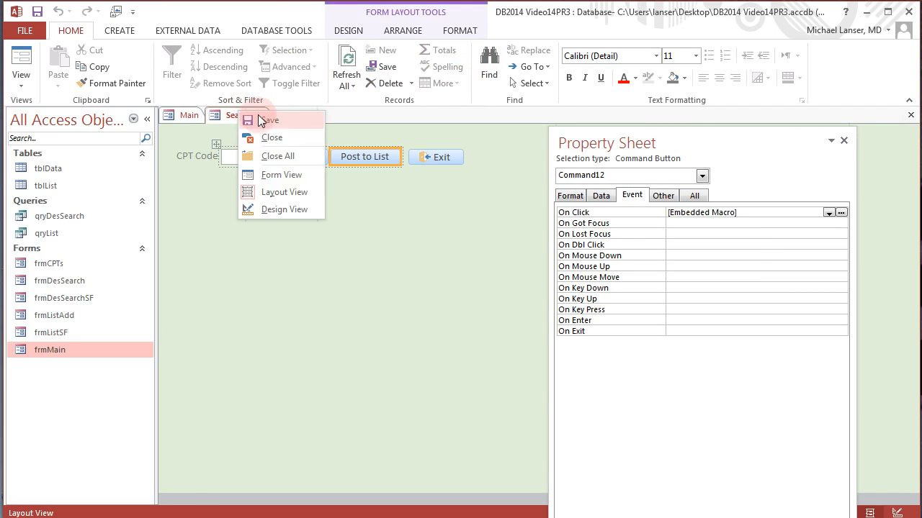
Step: Reopen Search CPT from Main, look up 10021 (Fna w/o image, wRVU 1.27), then return to Layout View
click(281, 174)
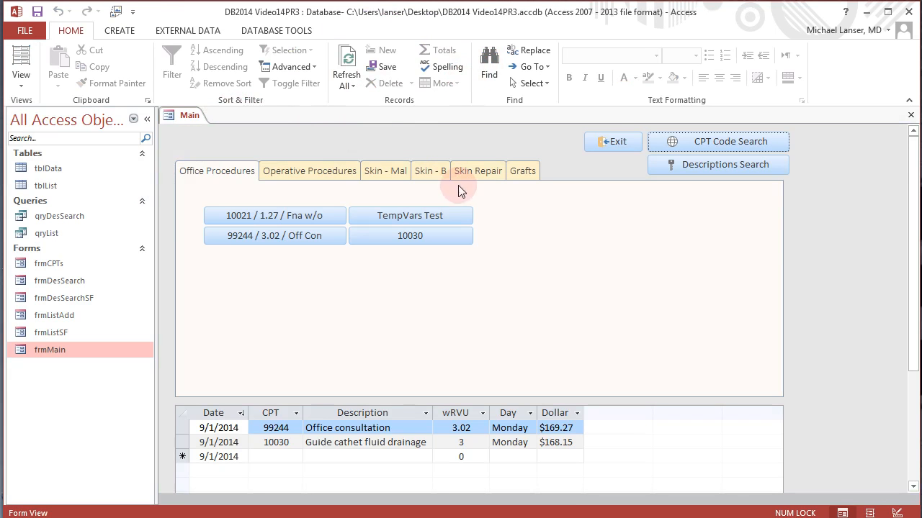
click(717, 141)
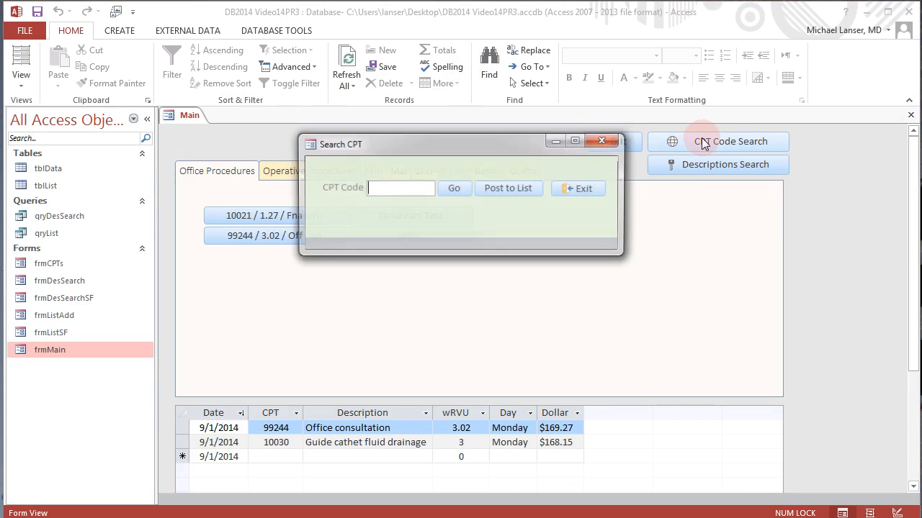
mouse_move(553, 178)
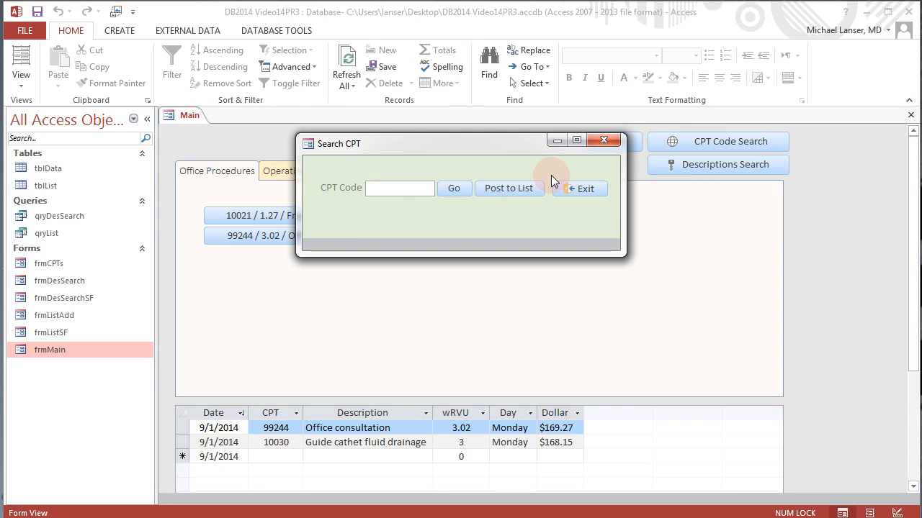
text(10021)
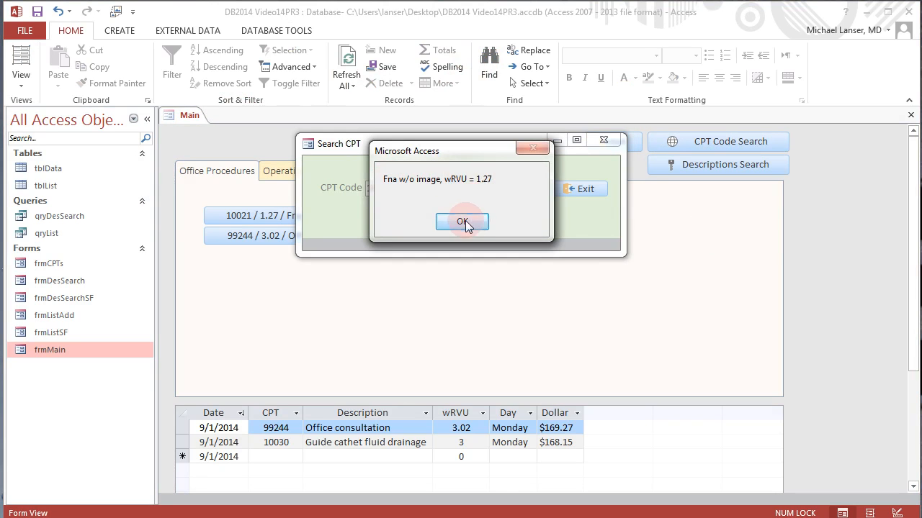
click(464, 221)
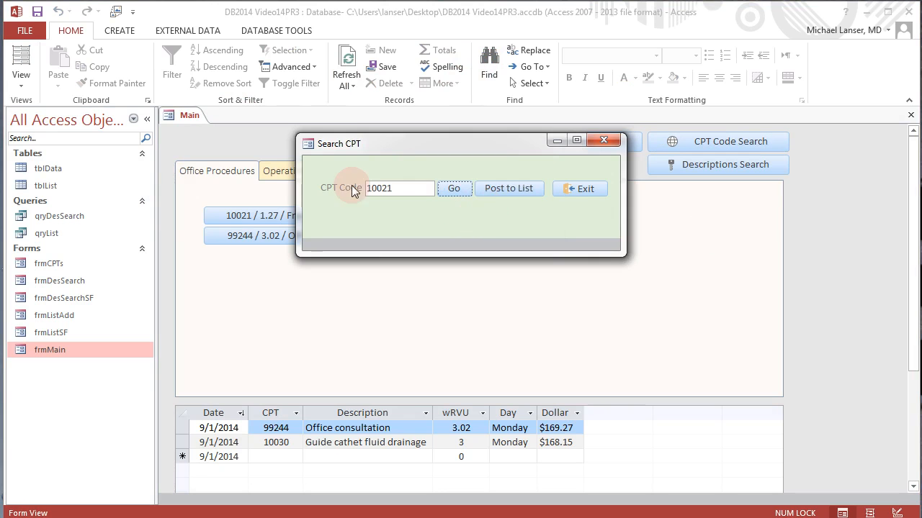
click(400, 188)
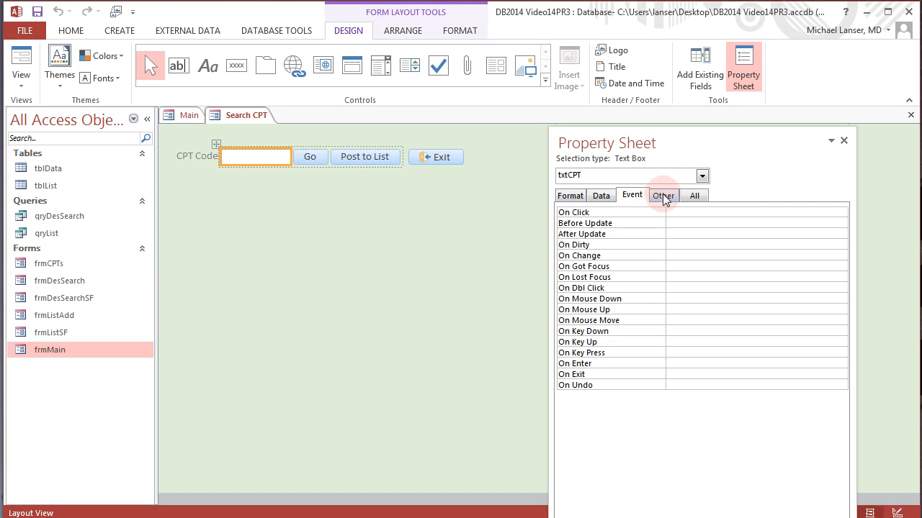
Step: Show txtCPT's Other properties and switch Search CPT back to Form View
click(663, 194)
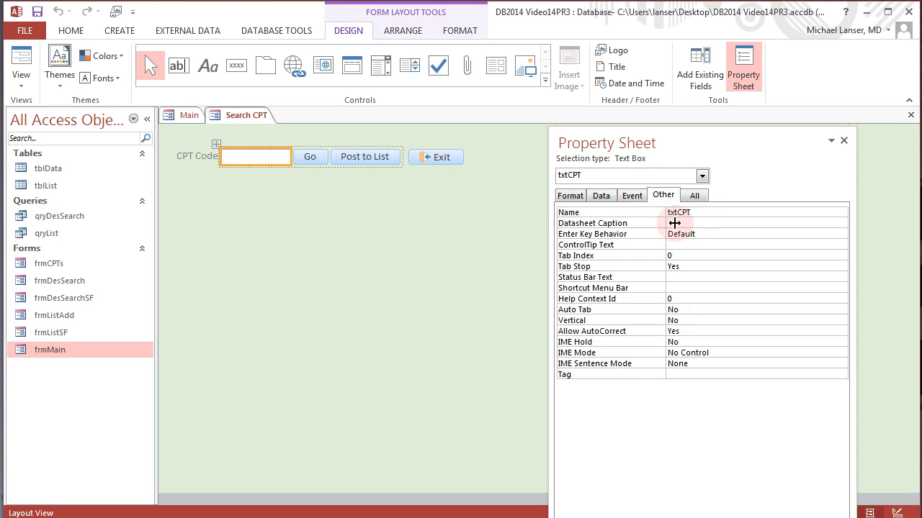
right_click(248, 115)
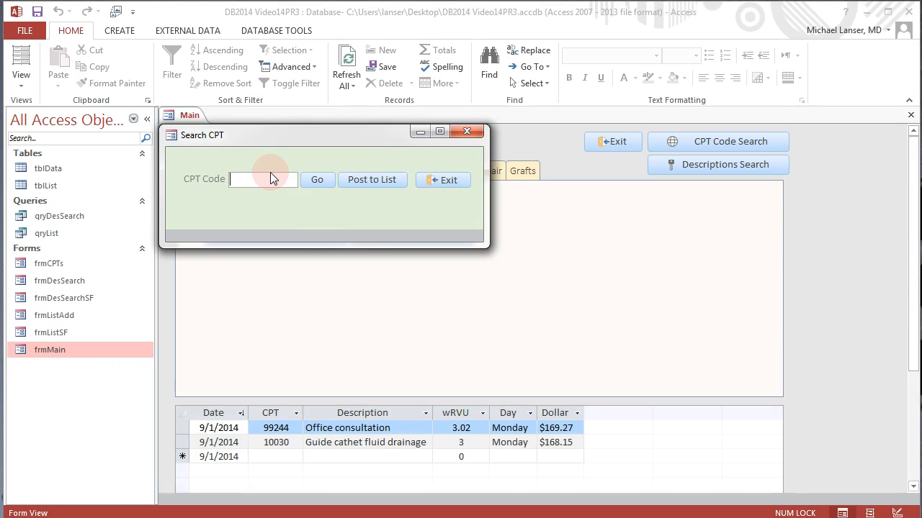
Step: Post CPT 10021 (Fna w/o image, 1.27 wRVU) to the list and reopen CPT Code Search for 99212
text(10-0)
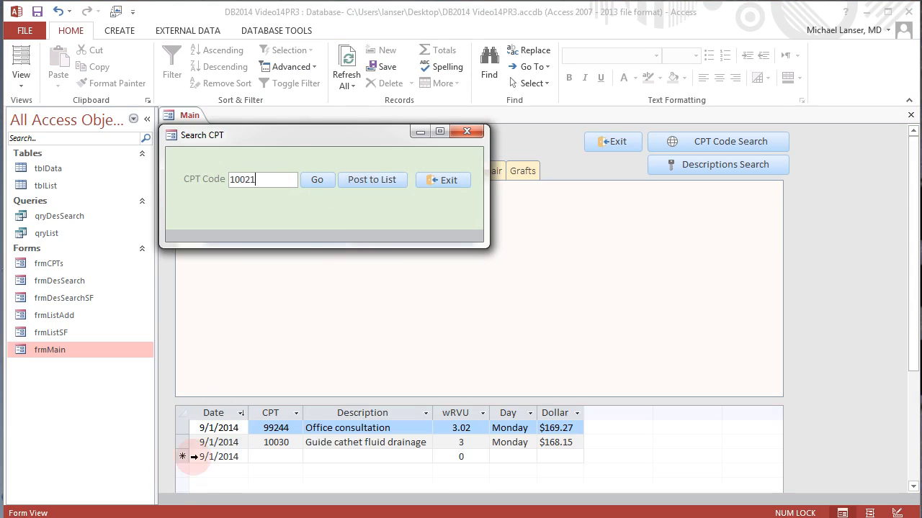
mouse_move(533, 435)
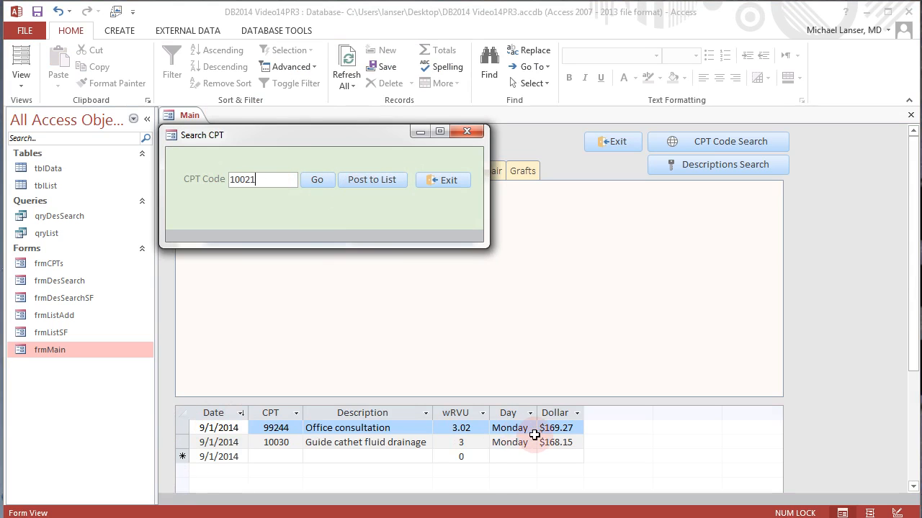
mouse_move(81, 325)
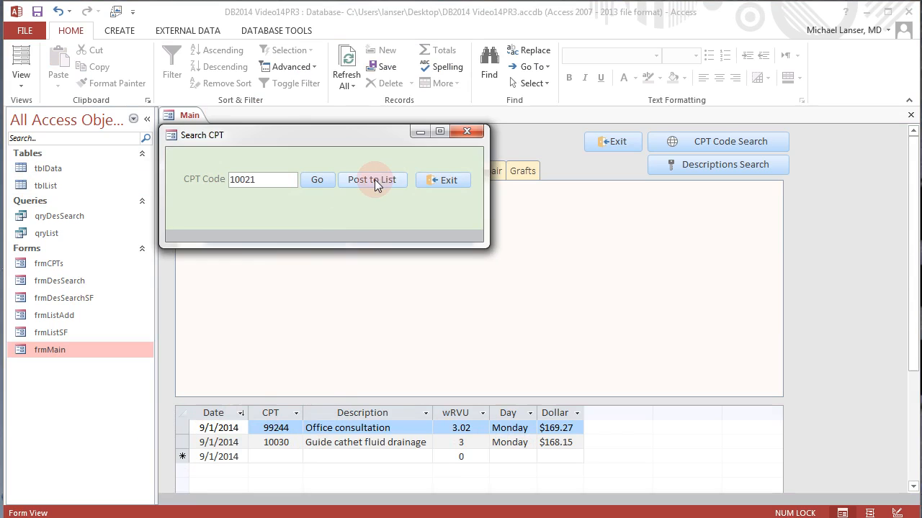
click(371, 180)
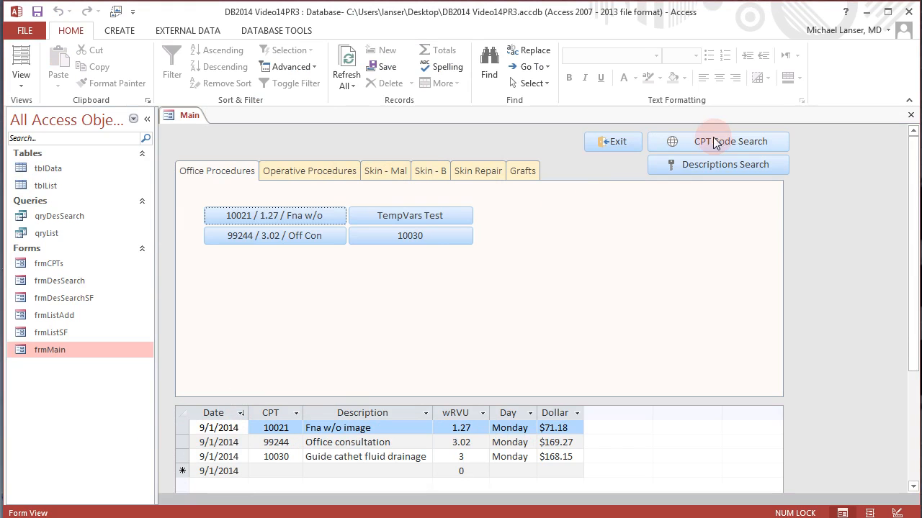
click(717, 142)
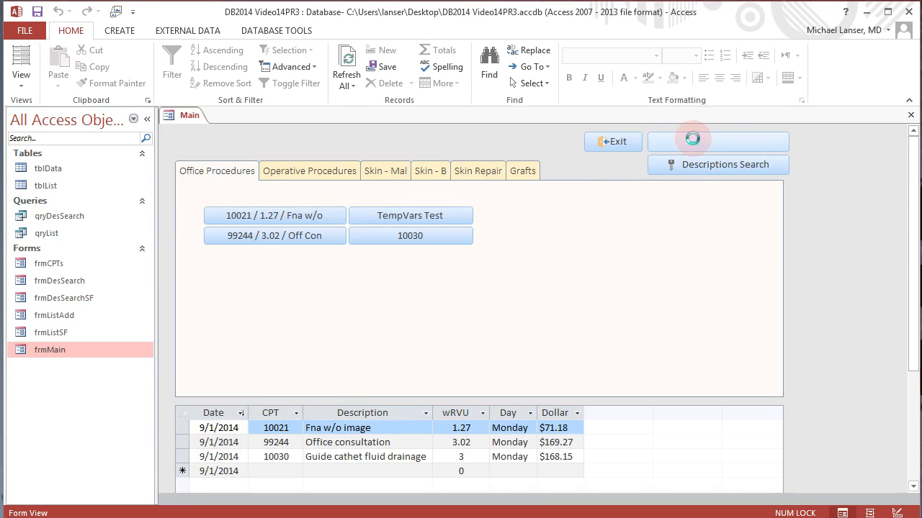
click(692, 138)
text(99212)
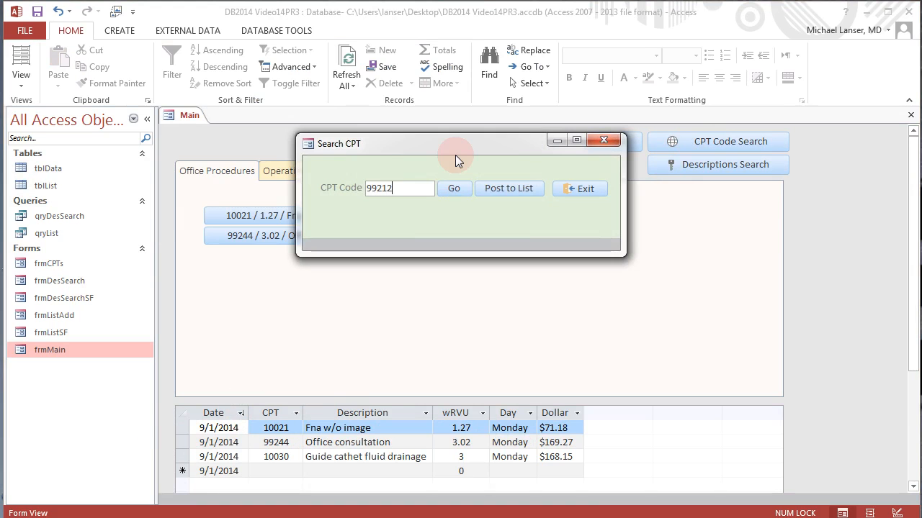
Step: Post CPT 99212 to the list, then find Removal of eye code 65101 via Descriptions Search
click(510, 187)
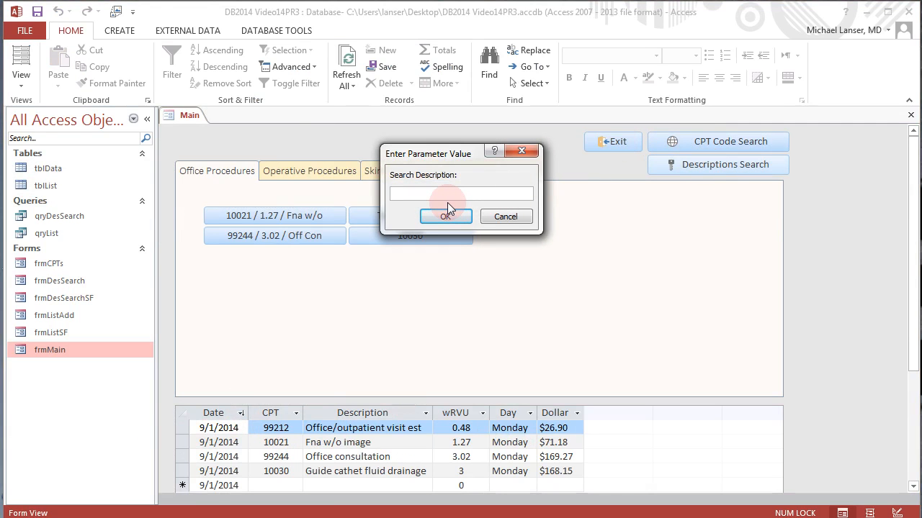
click(446, 216)
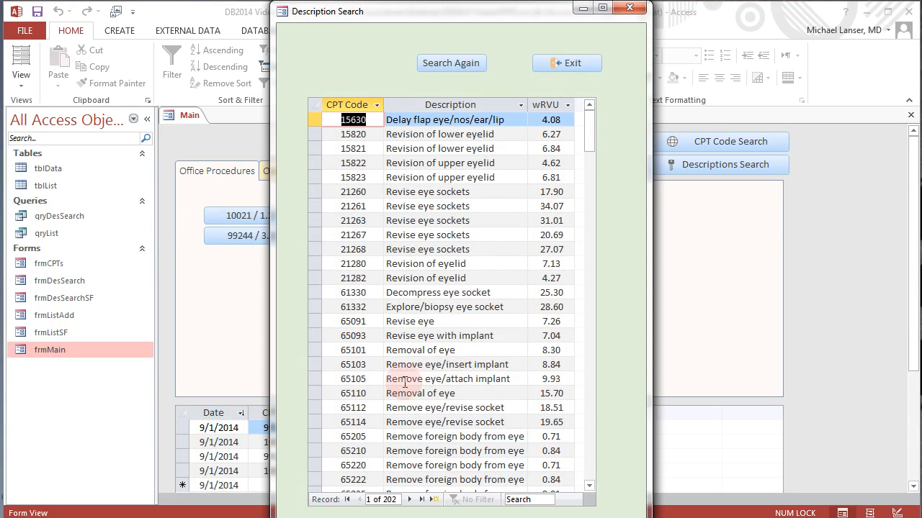
mouse_move(351, 350)
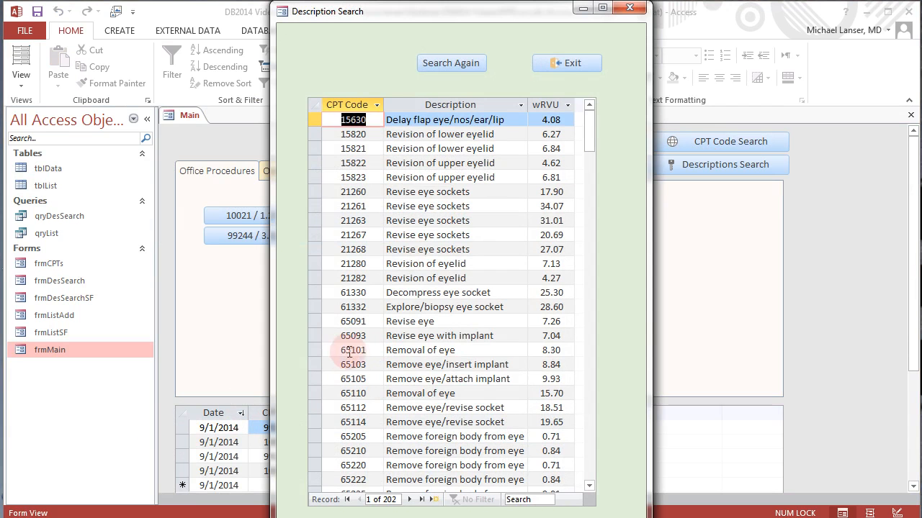
right_click(351, 350)
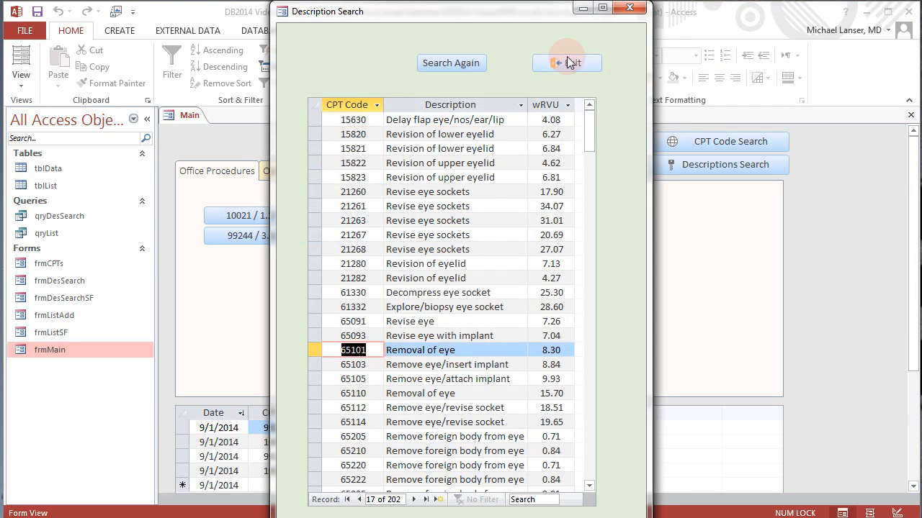
Step: Enter the copied code 65101 as the CPT Code and post it to the list
click(567, 63)
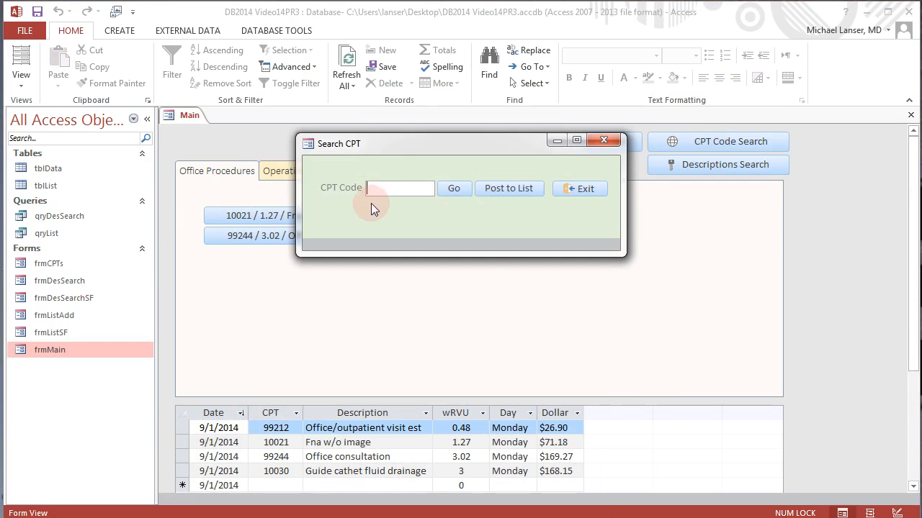
text(65101)
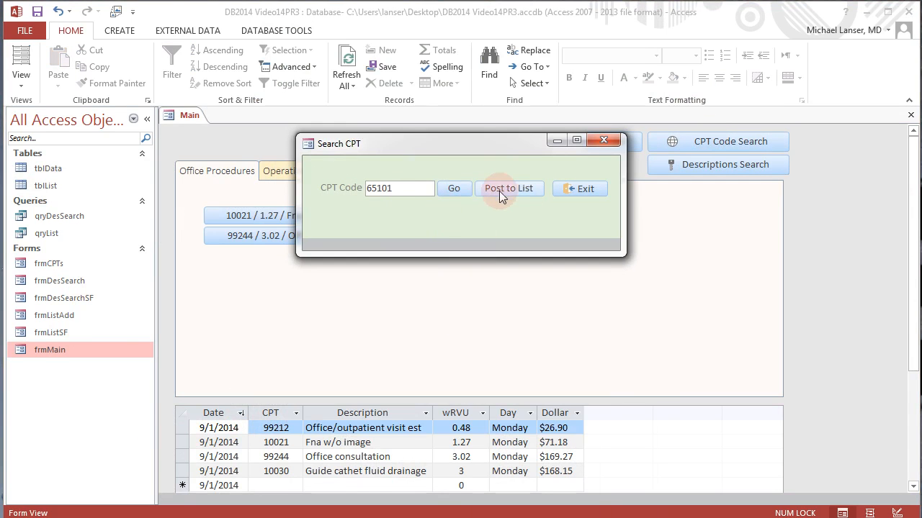
click(510, 187)
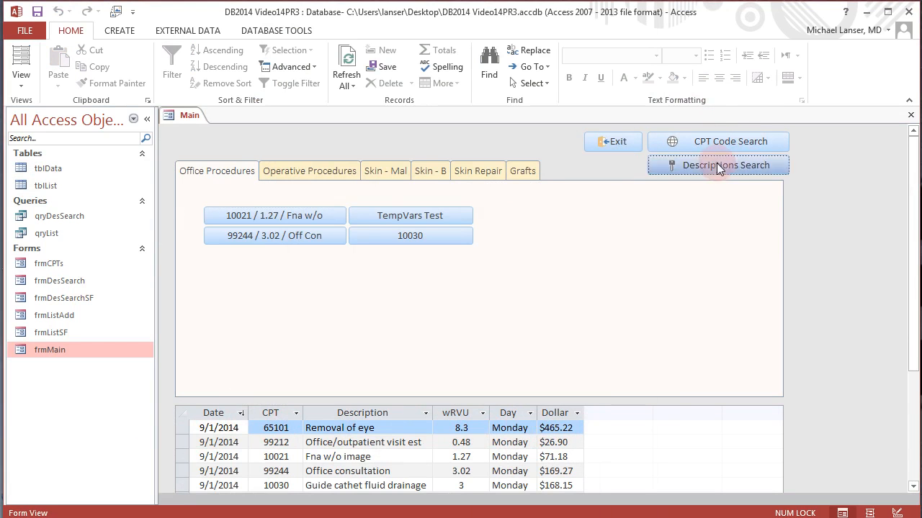
Step: Run a Descriptions Search and copy code 30300 for Remove nasal foreign body from the results
click(718, 164)
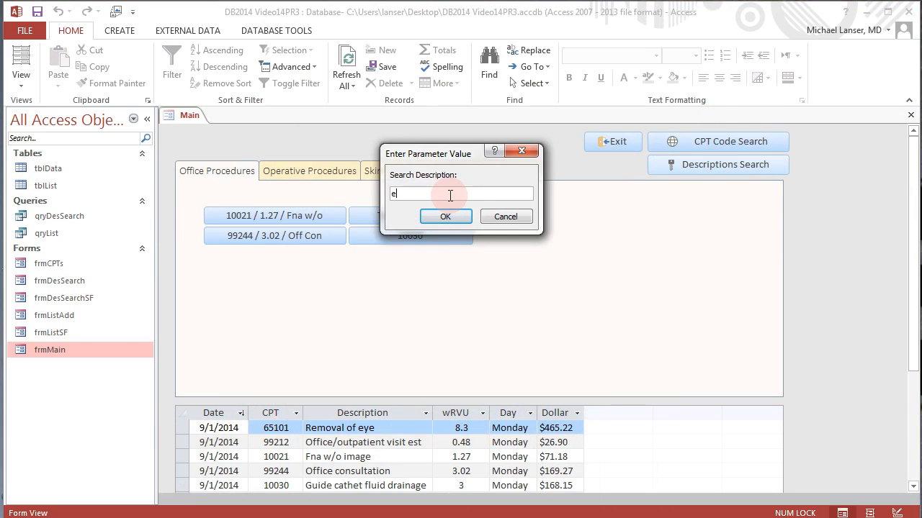
key(Backspace)
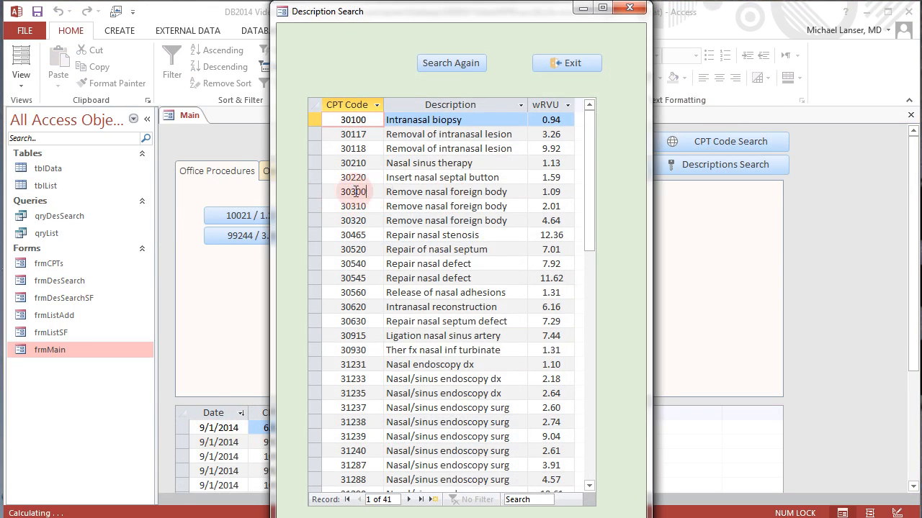
right_click(346, 192)
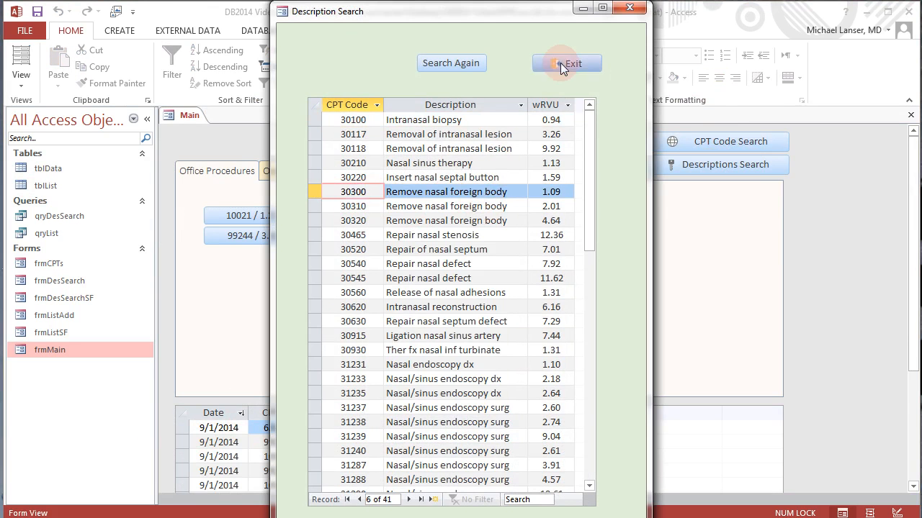
Step: Enter 30300 as the CPT Code and post it, adding the 1.09 wRVU, $61.09 line
click(568, 63)
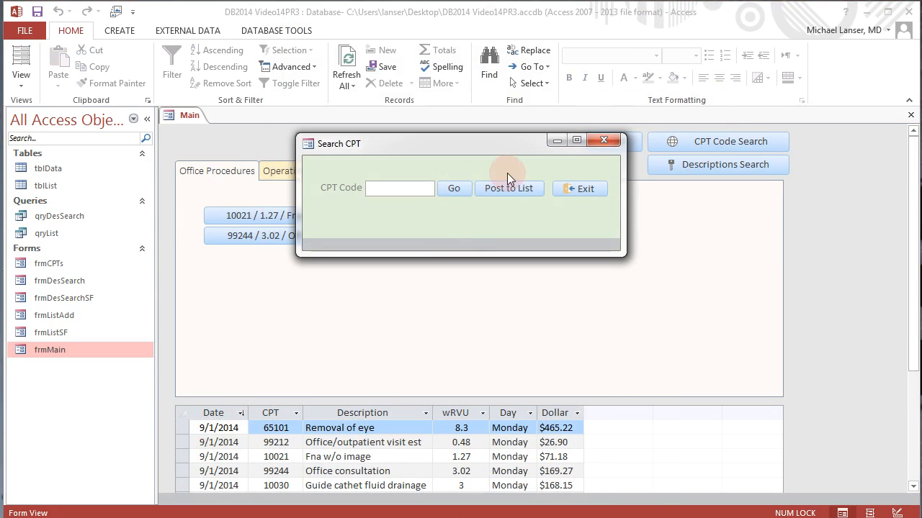
text(30300)
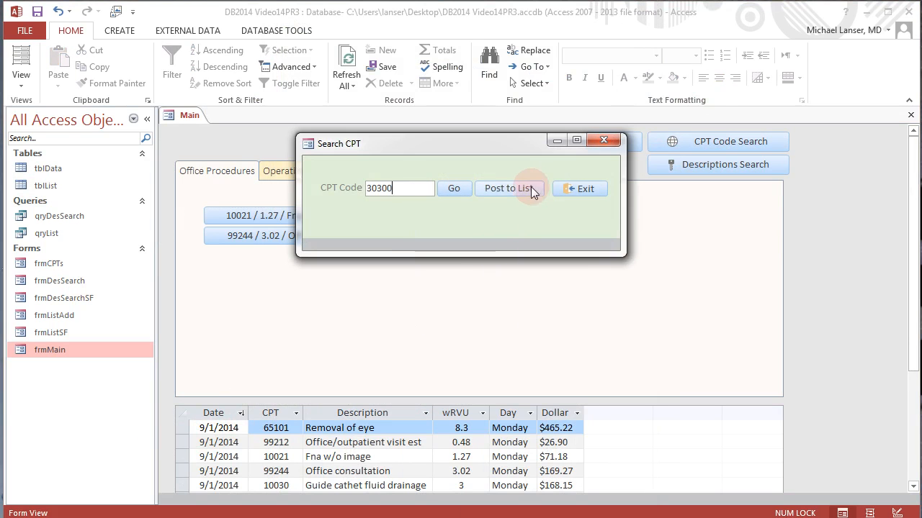
click(507, 187)
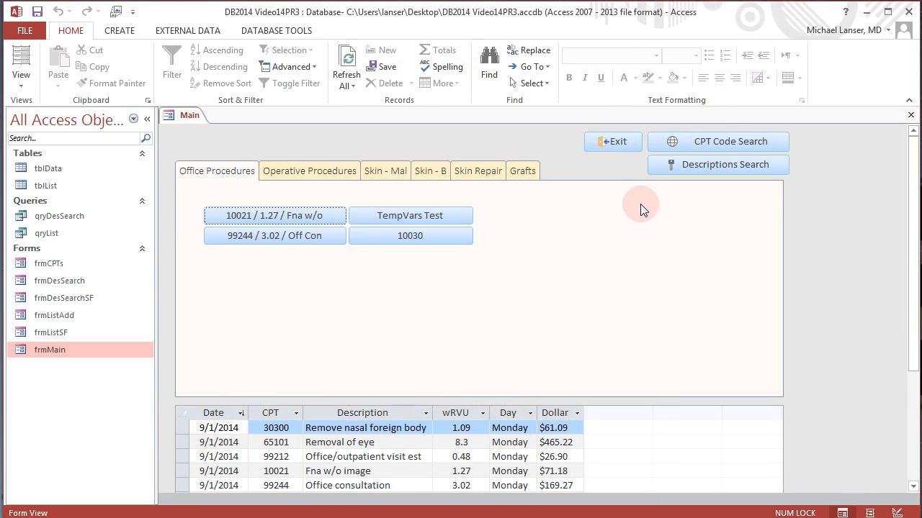
mouse_move(709, 173)
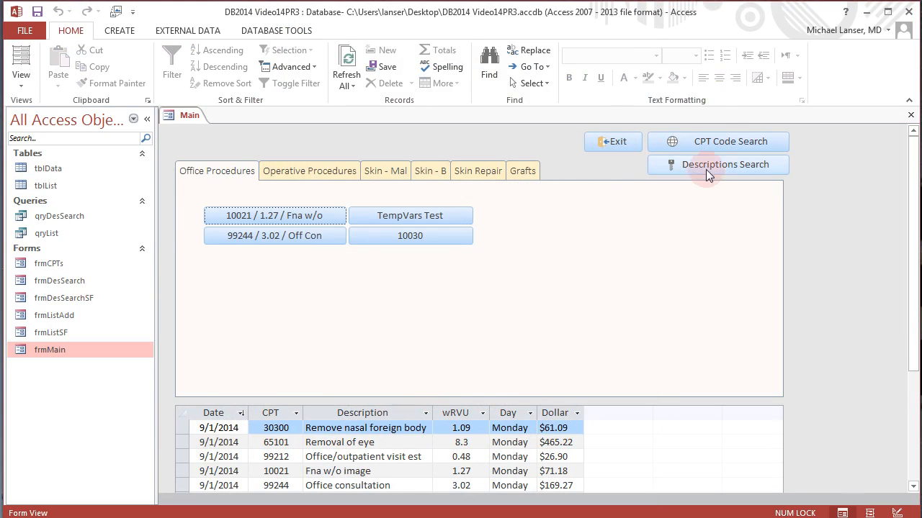
mouse_move(717, 164)
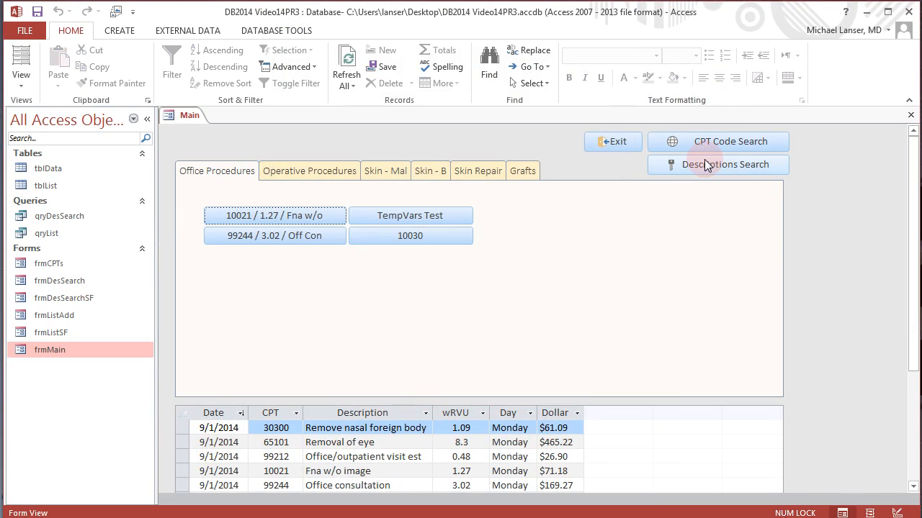
mouse_move(141, 158)
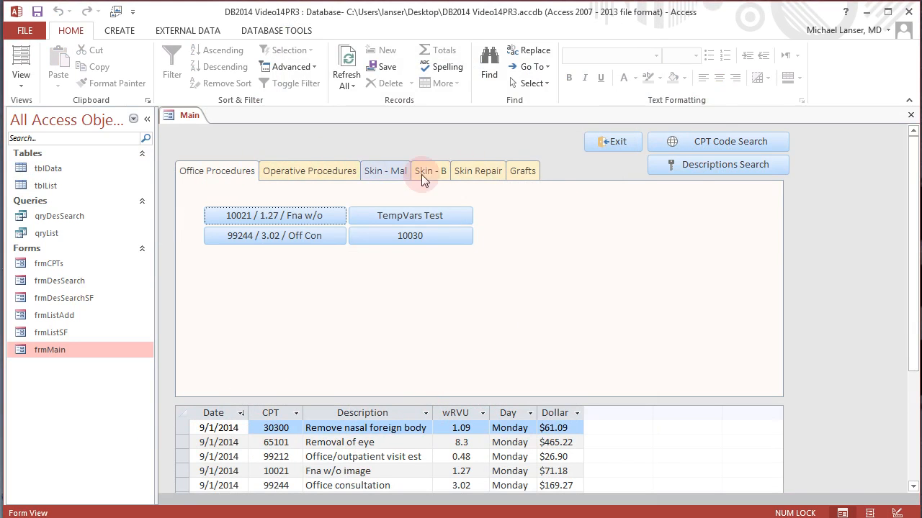
mouse_move(287, 165)
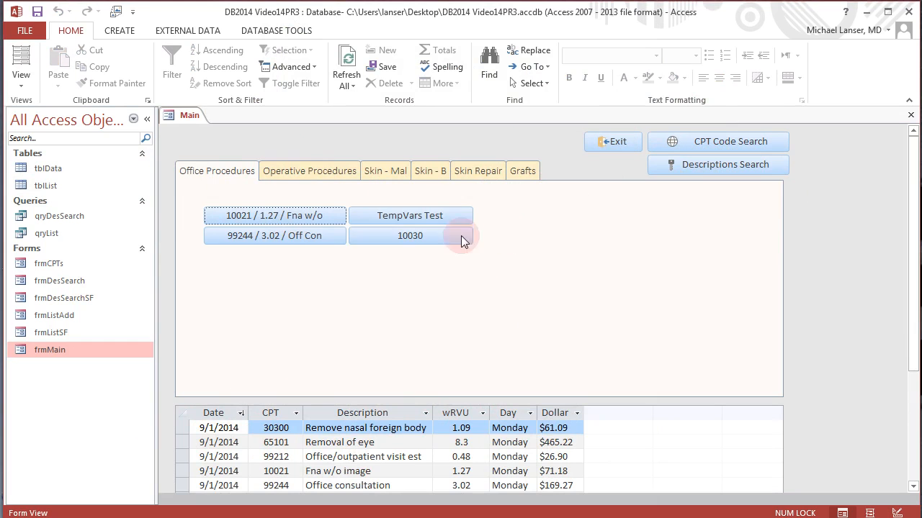
Step: Show the empty Grafts page of procedures on frmMain
click(386, 170)
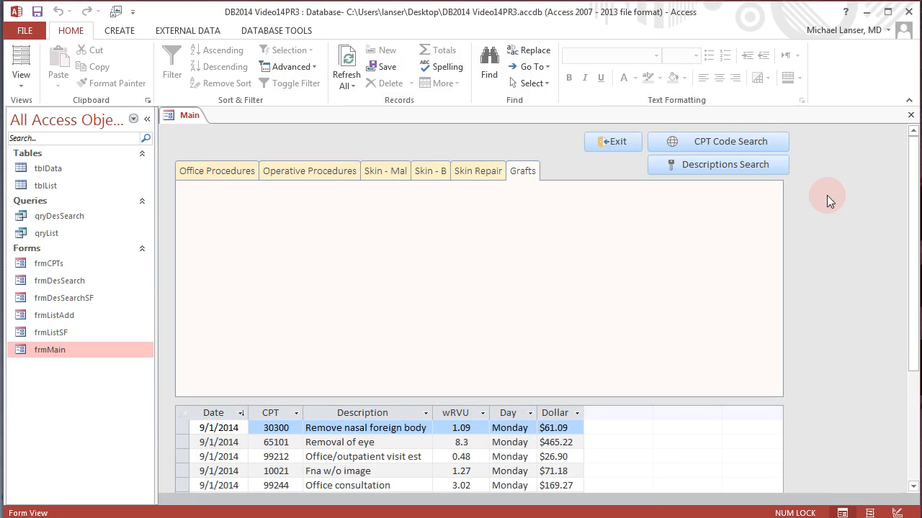
mouse_move(832, 199)
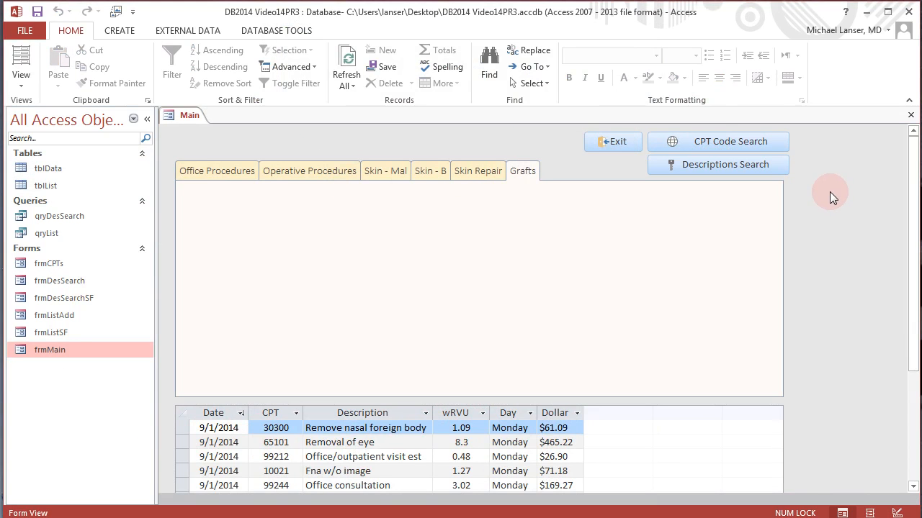
mouse_move(832, 193)
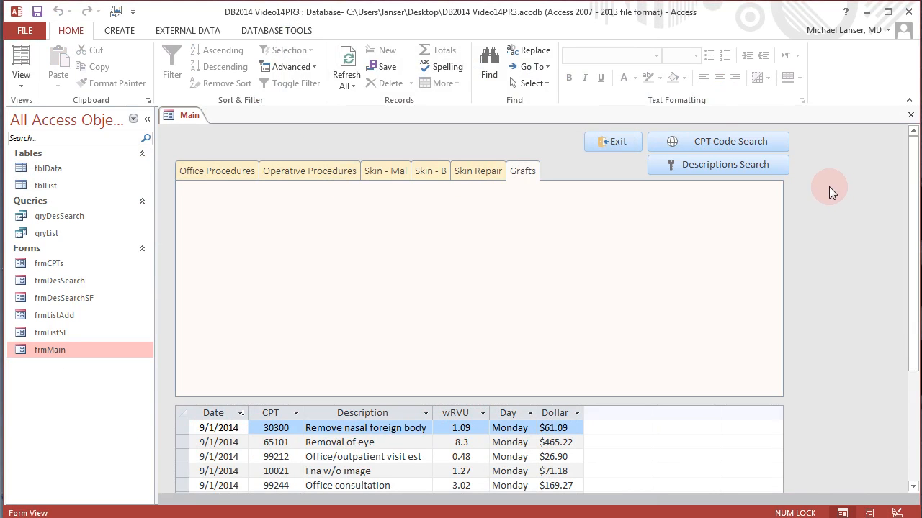